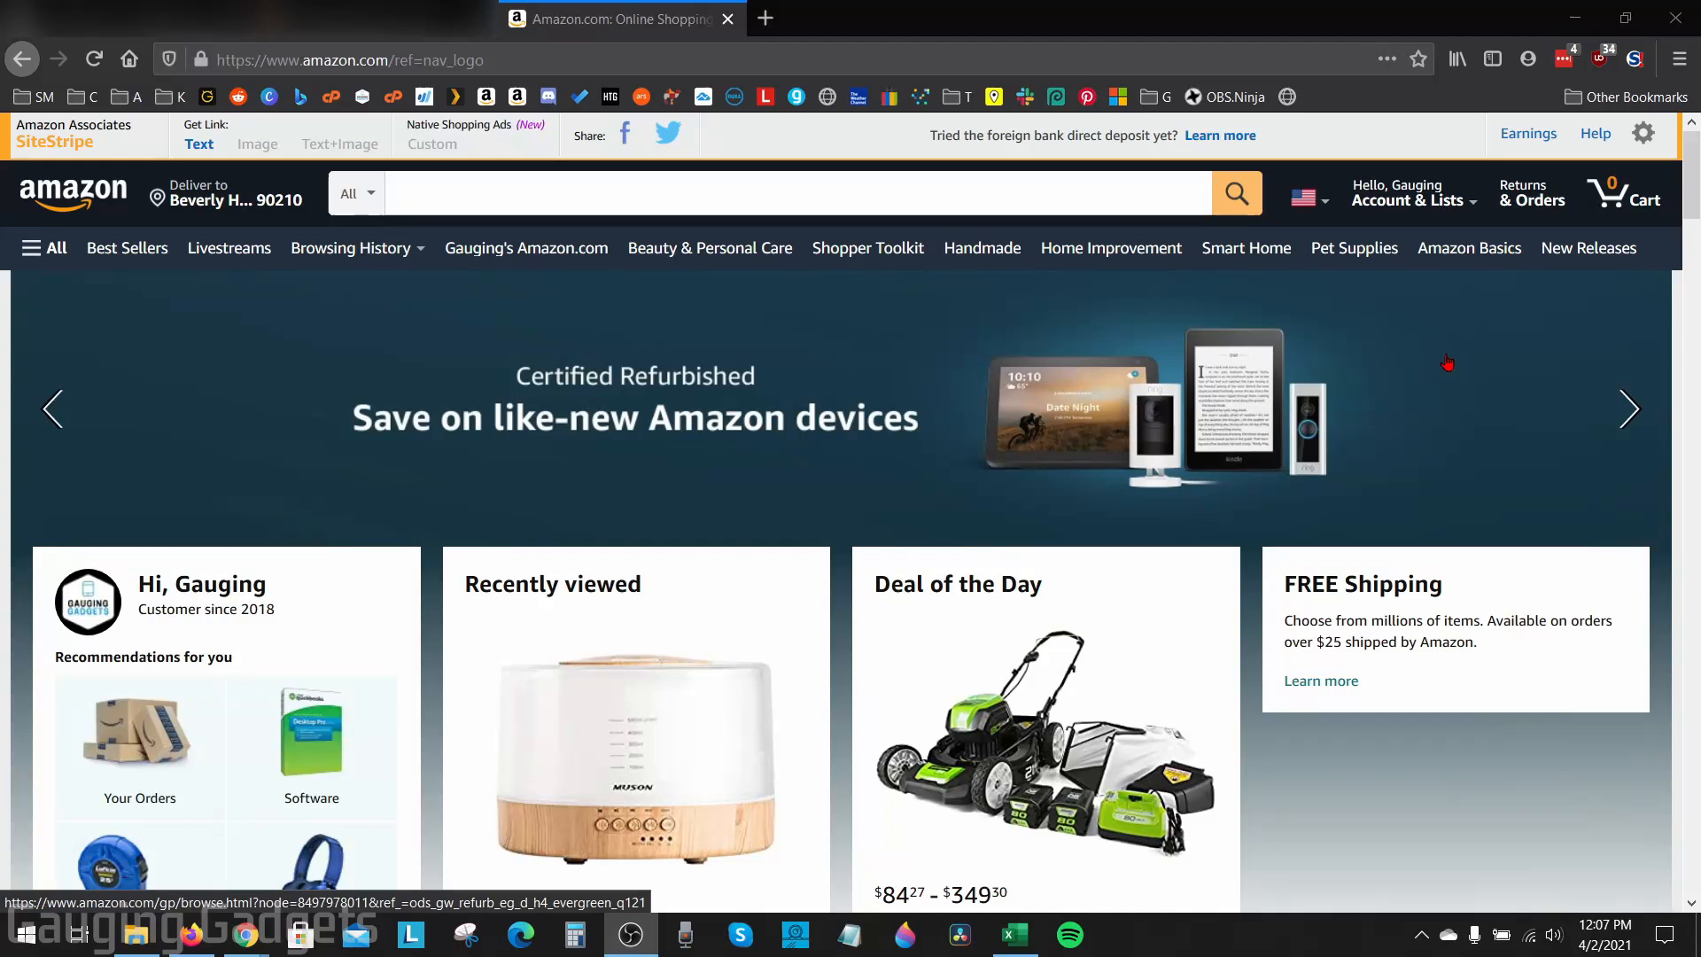
mouse_move(1430, 368)
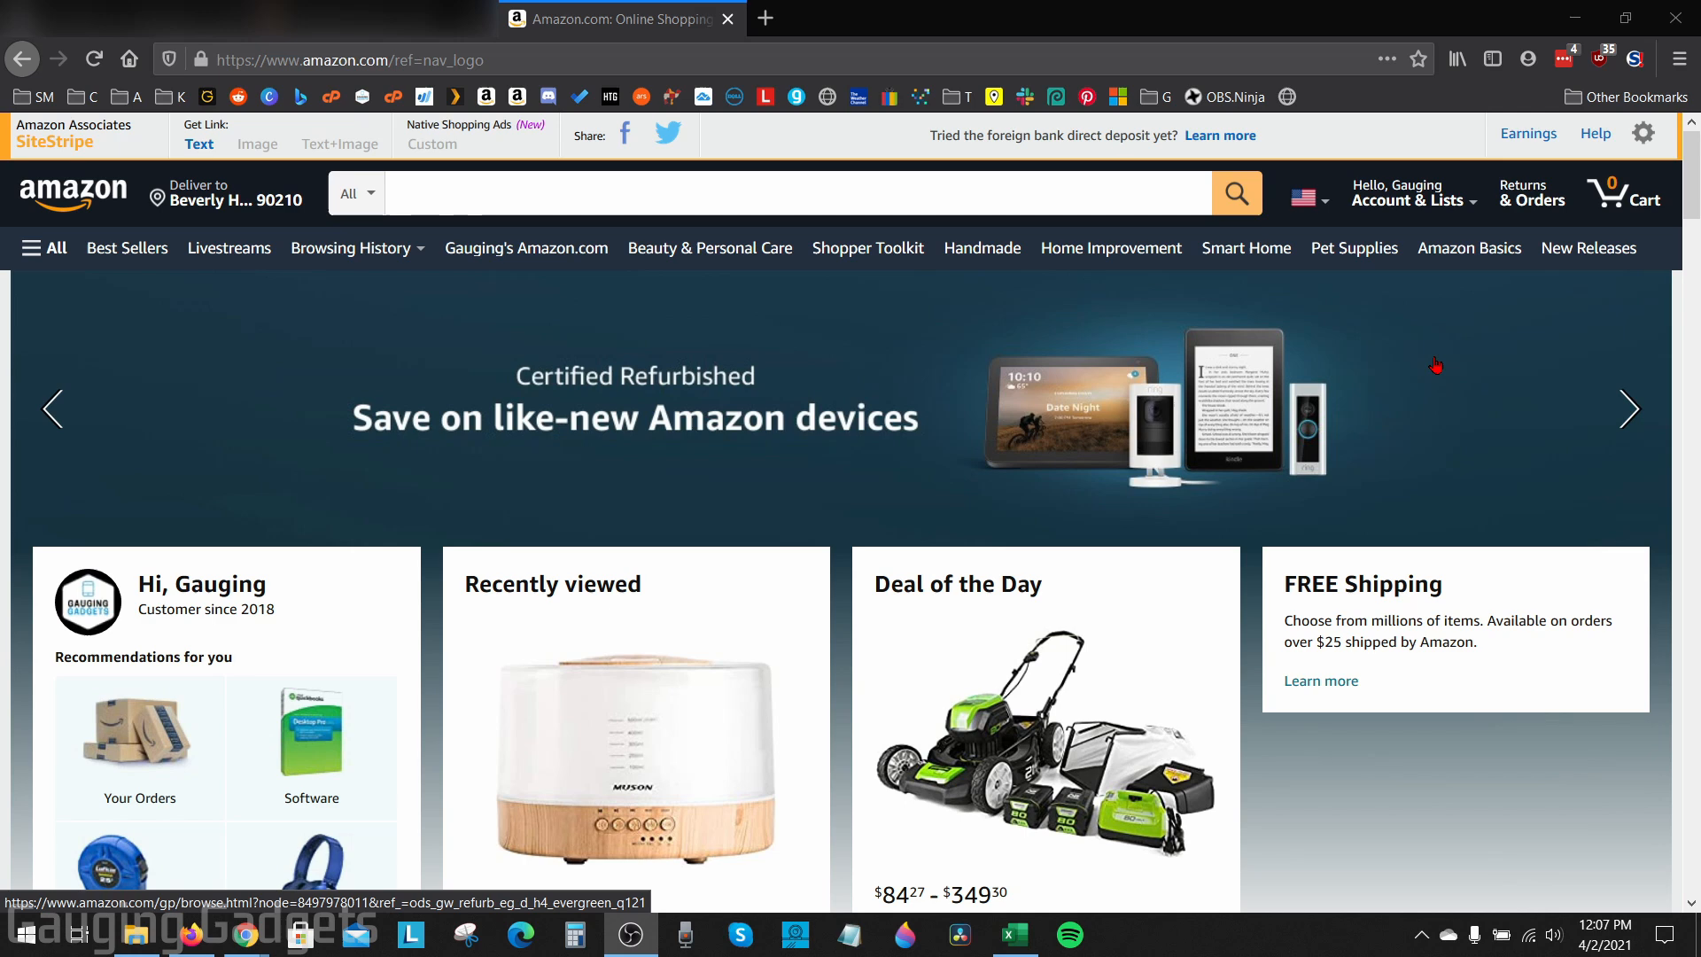
mouse_move(1440, 361)
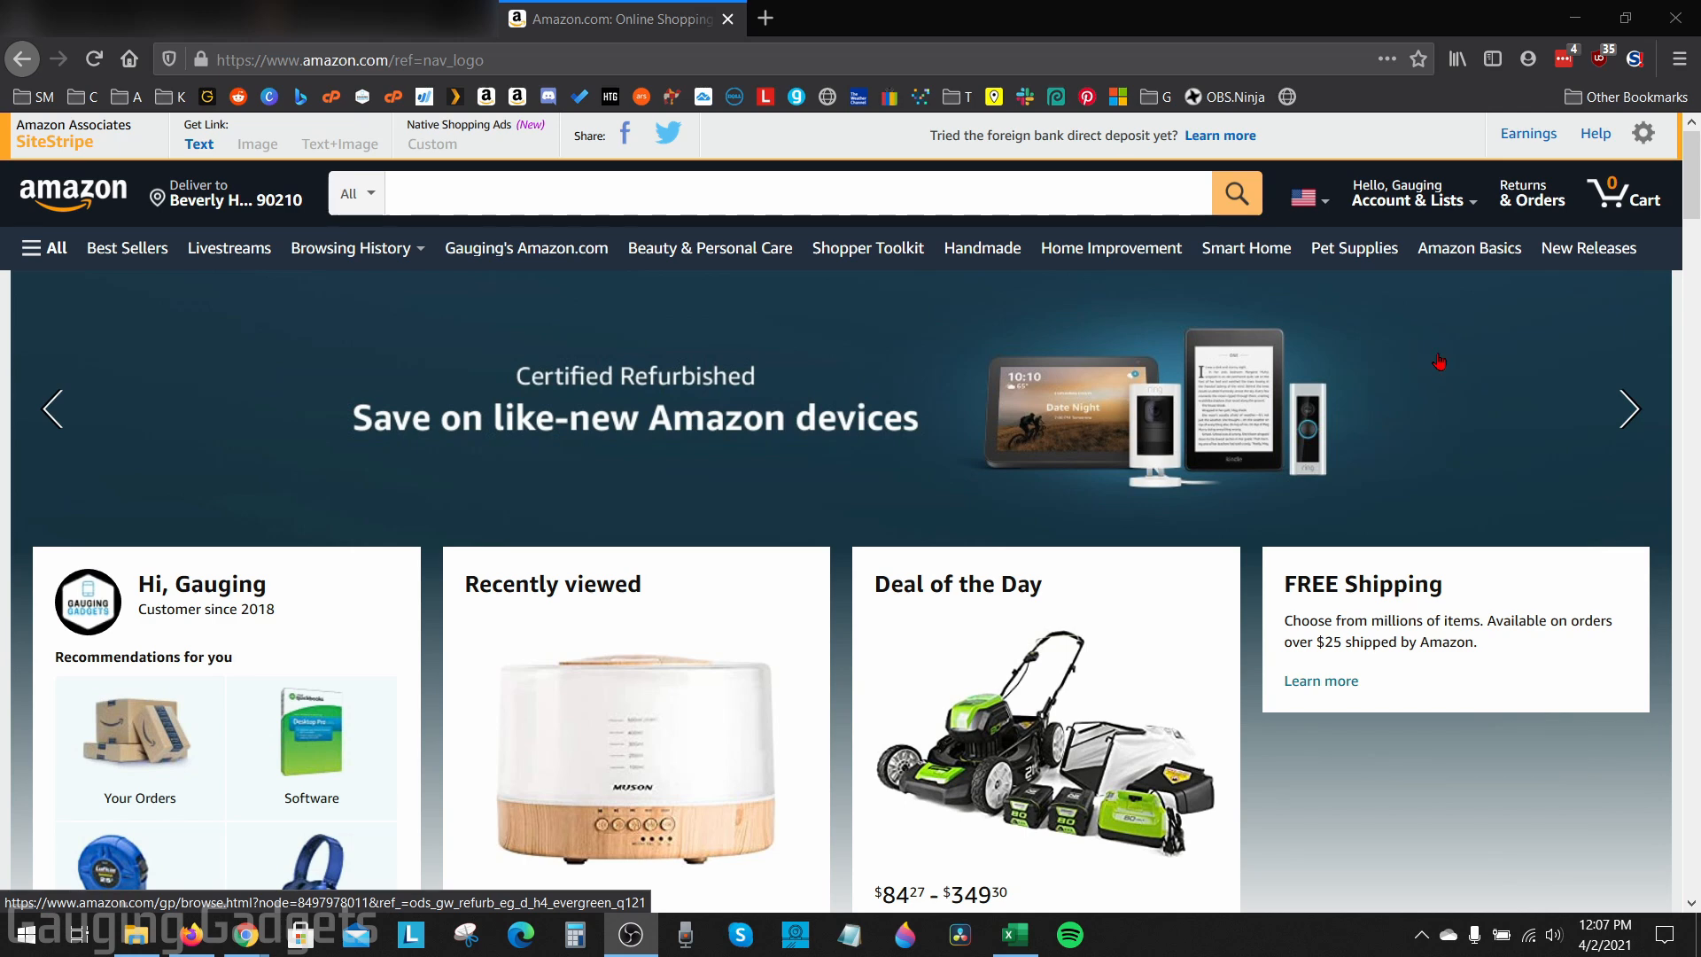
mouse_move(1444, 366)
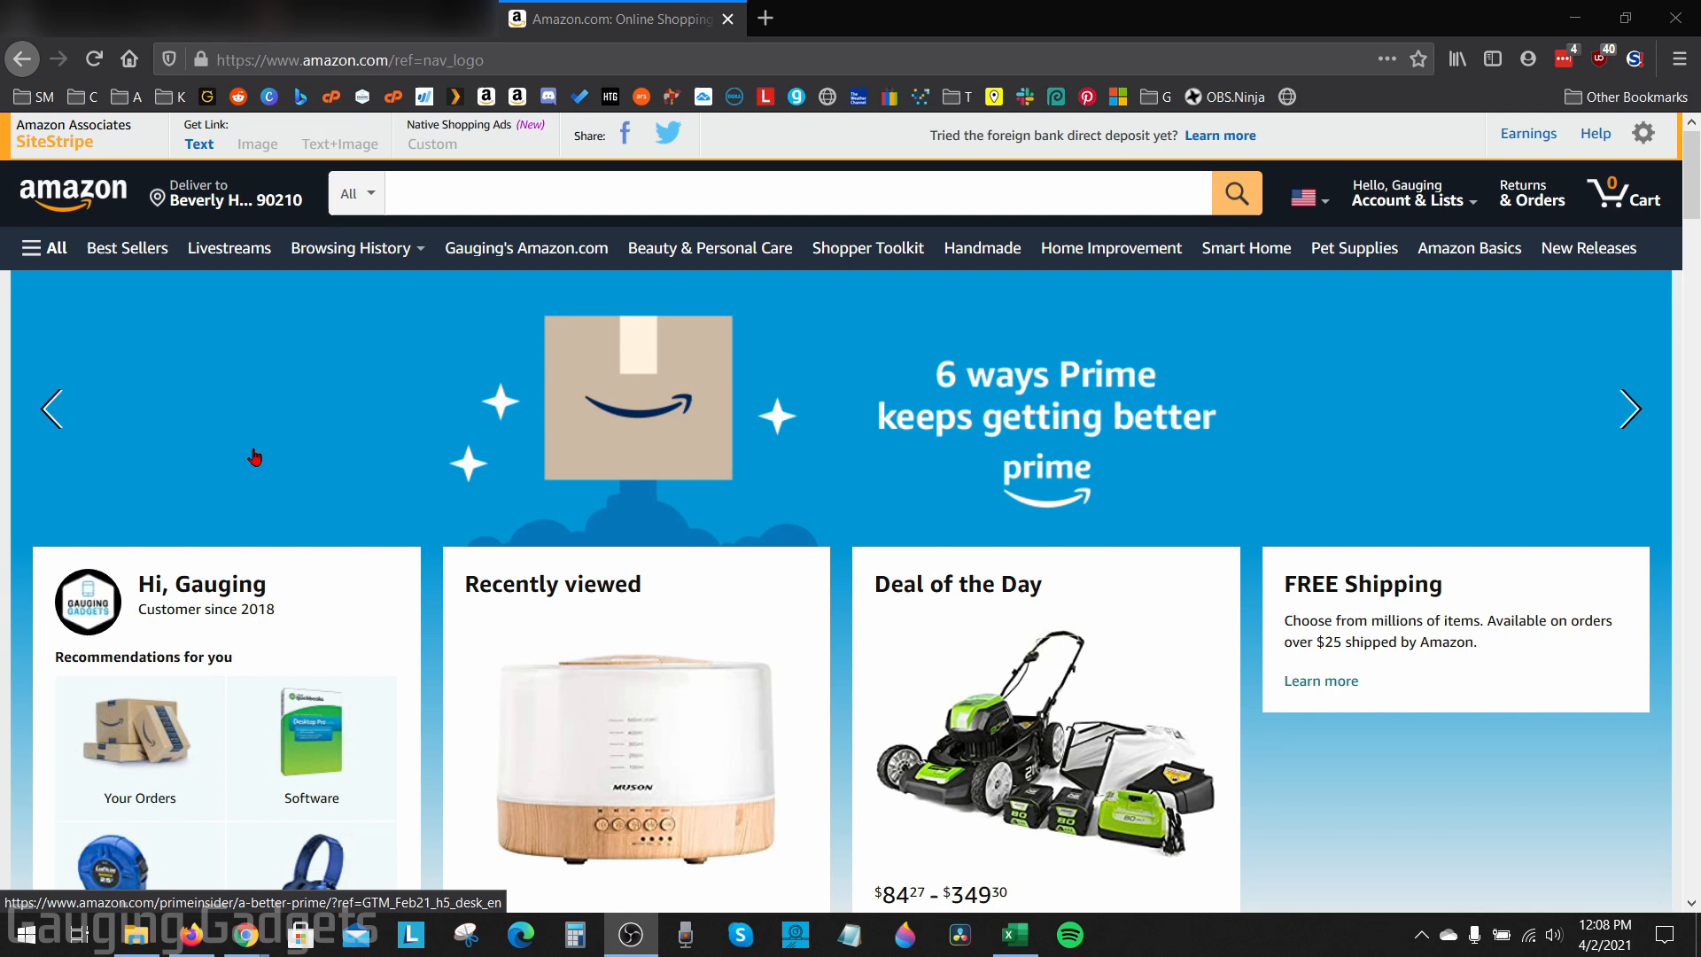
mouse_move(1272, 450)
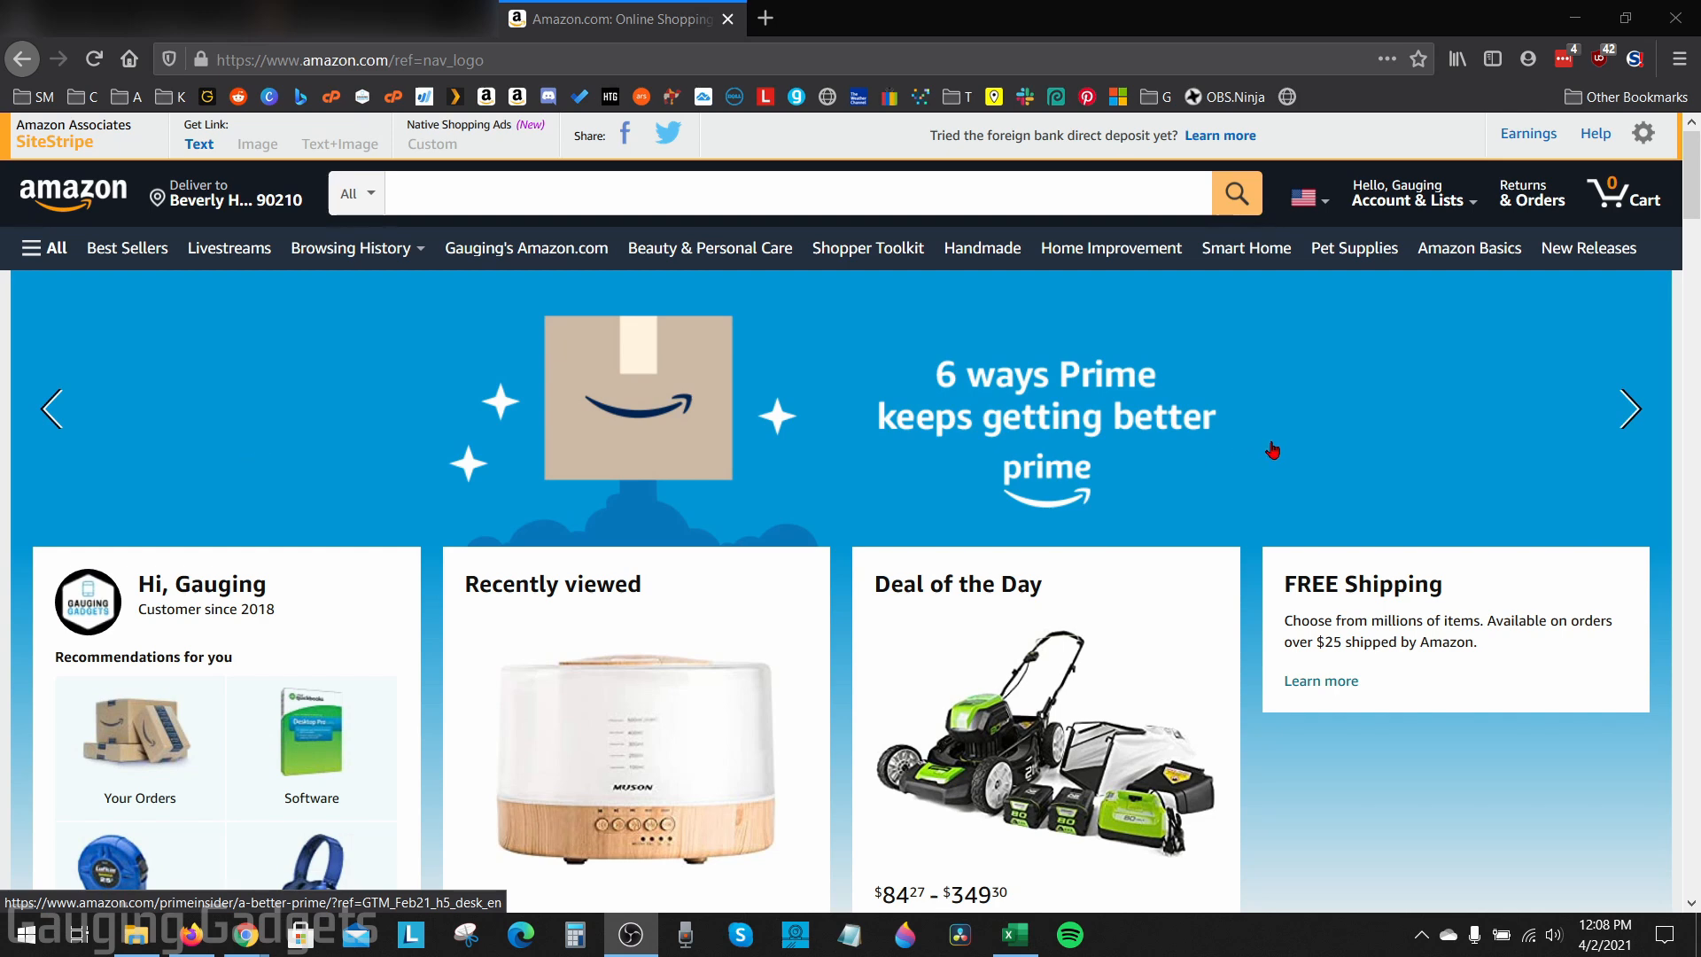
mouse_move(1275, 450)
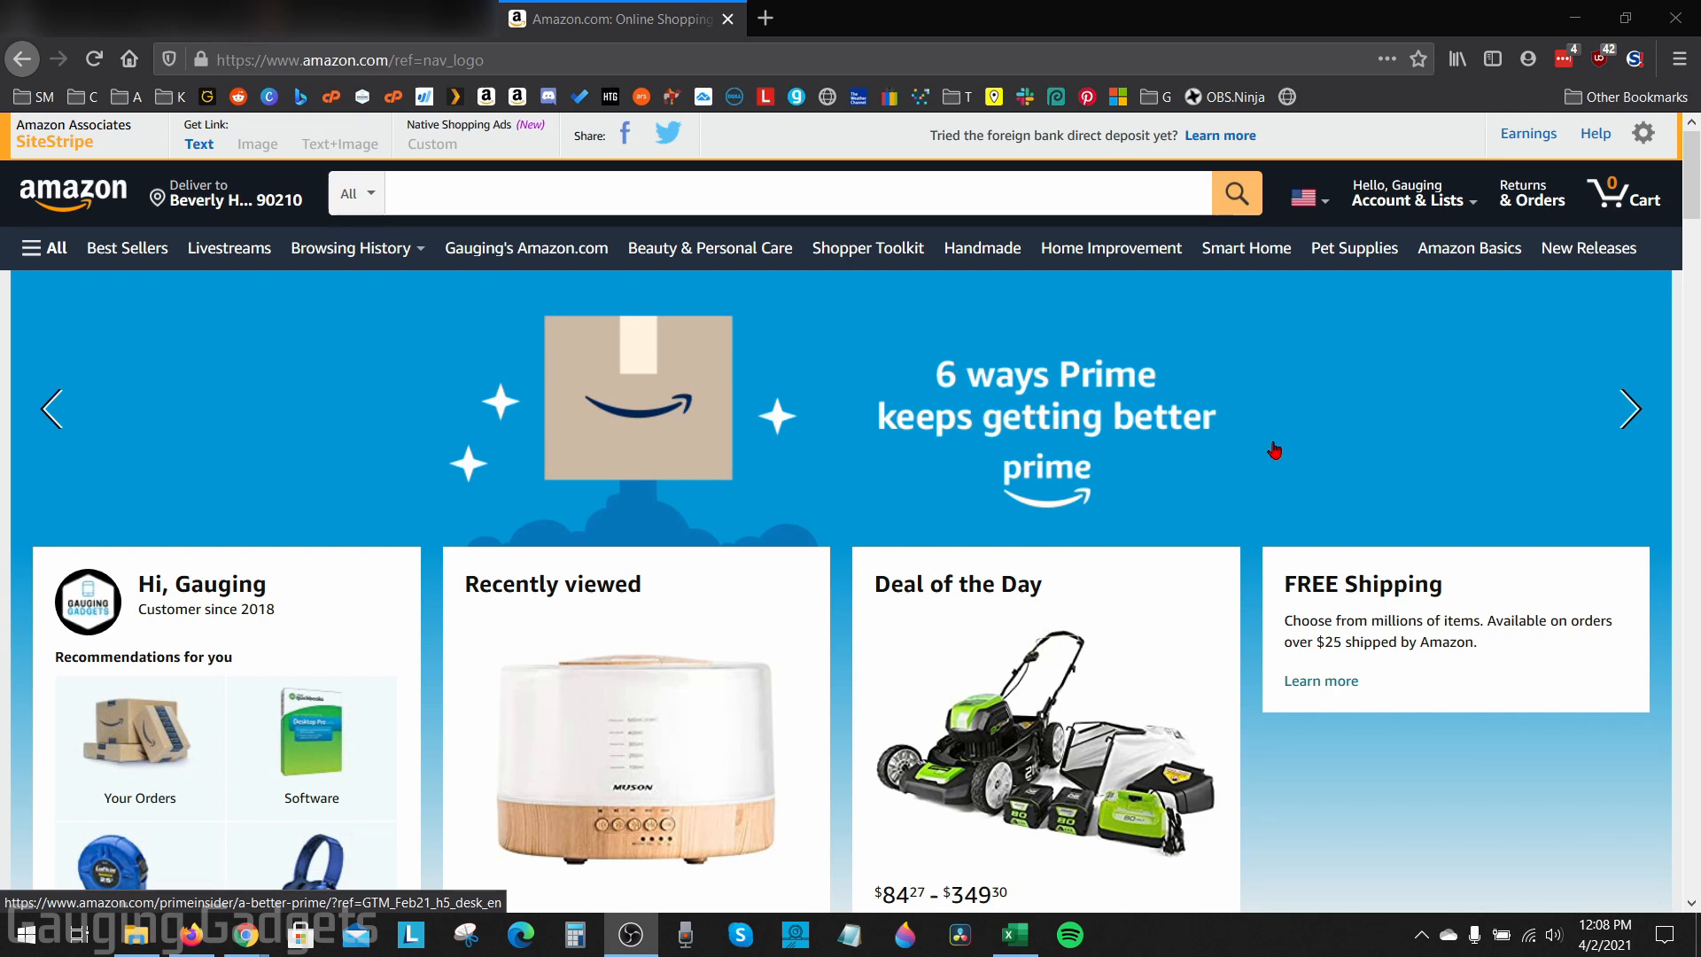
mouse_move(1460, 439)
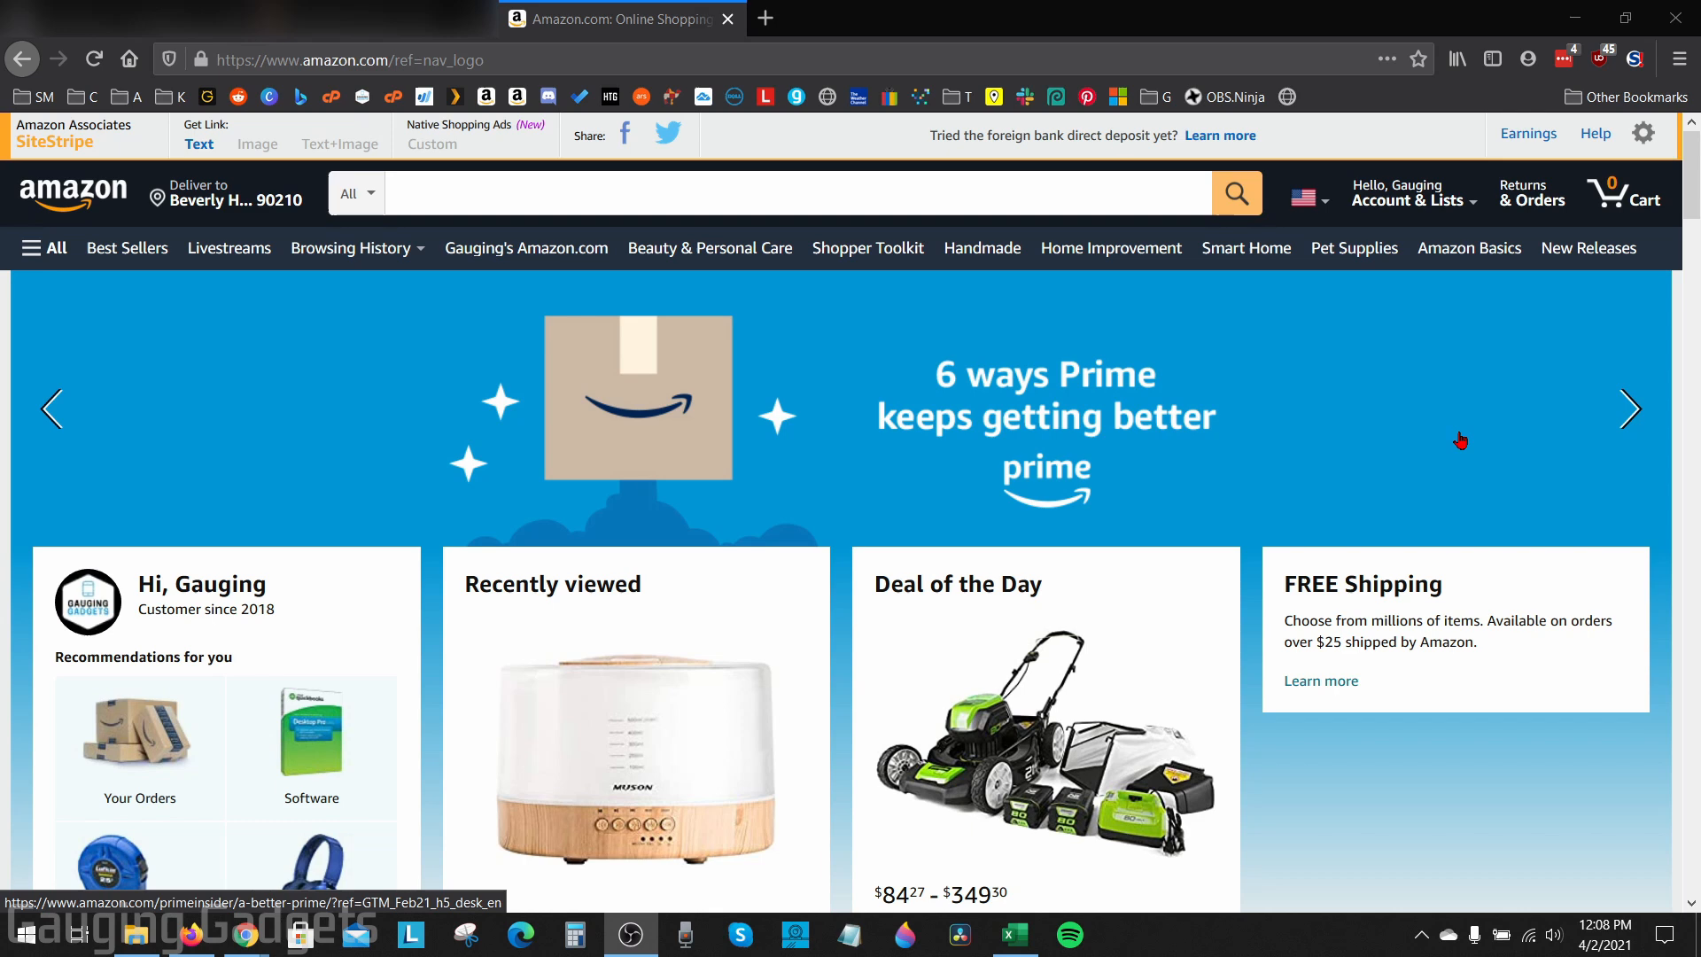
mouse_move(1396, 392)
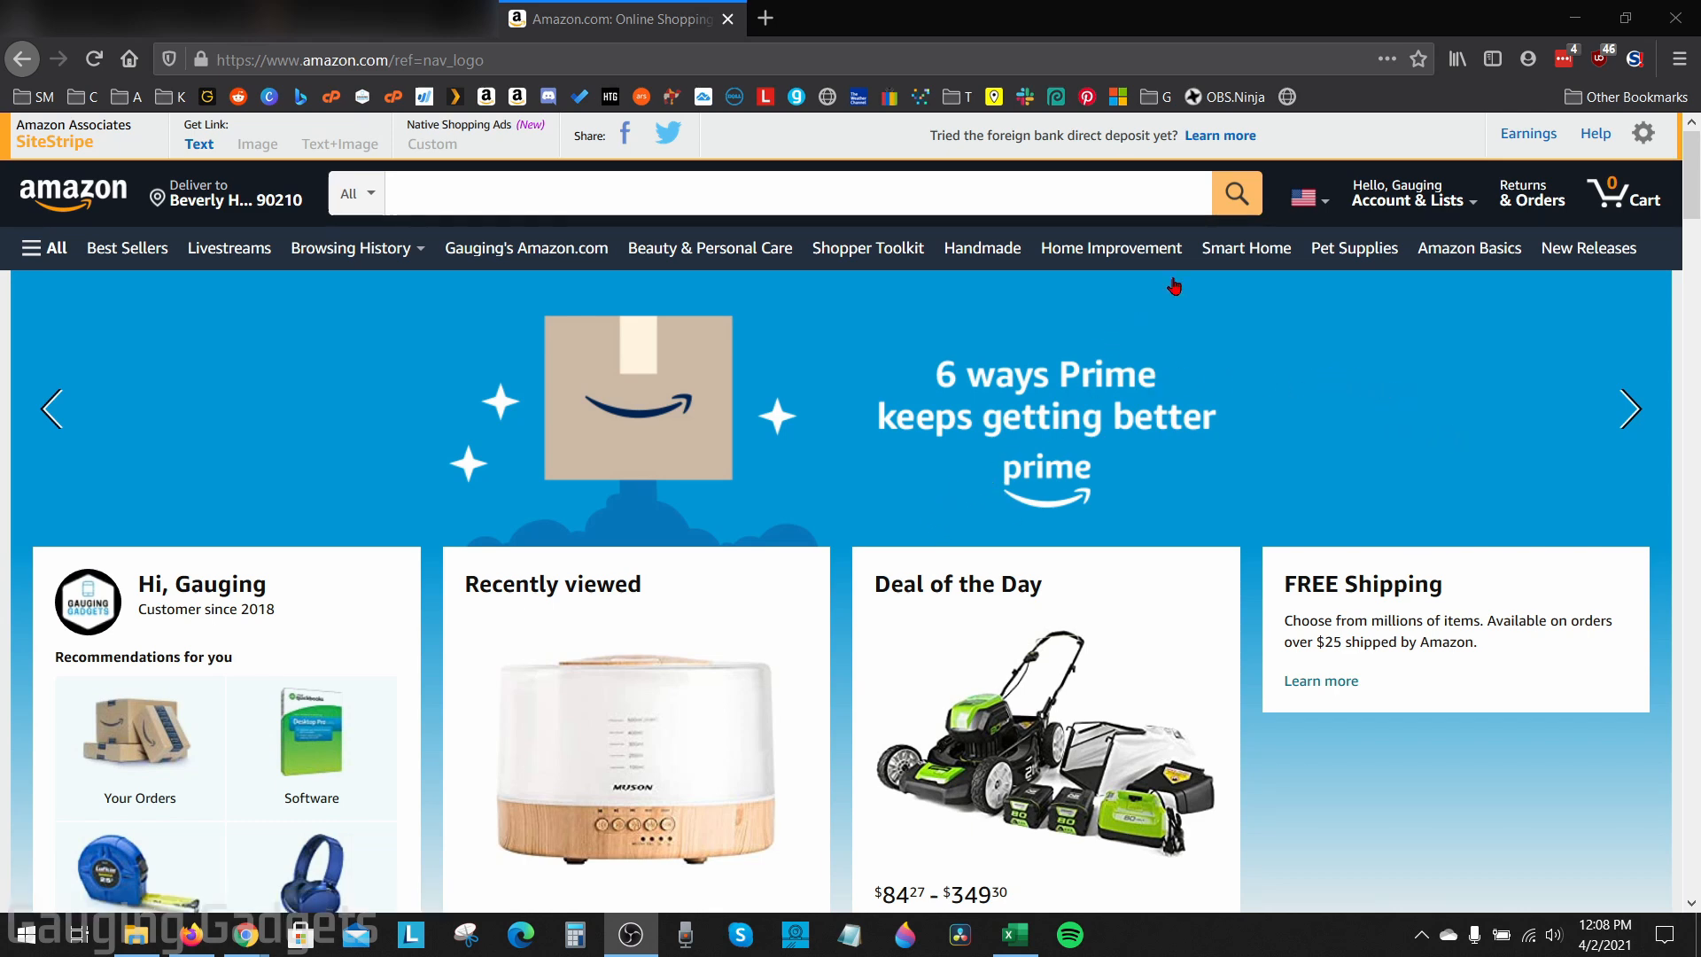
Step: Open Your Orders from Account & Lists and filter to orders placed in 2020
click(1411, 193)
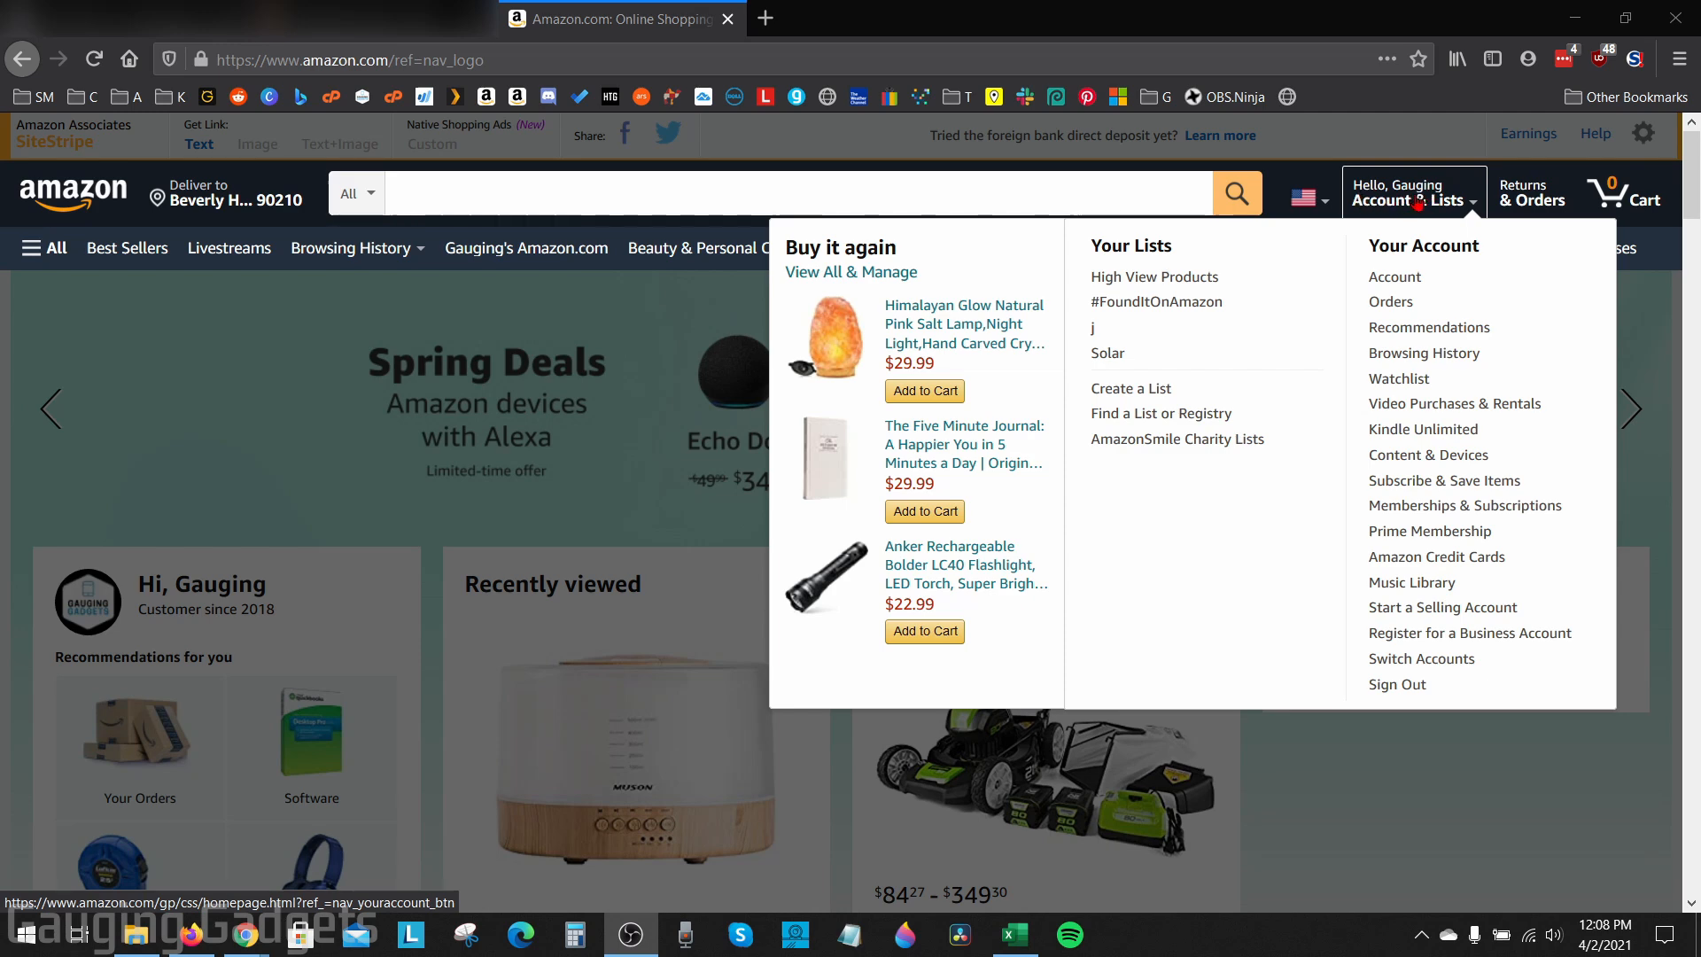
mouse_move(1393, 276)
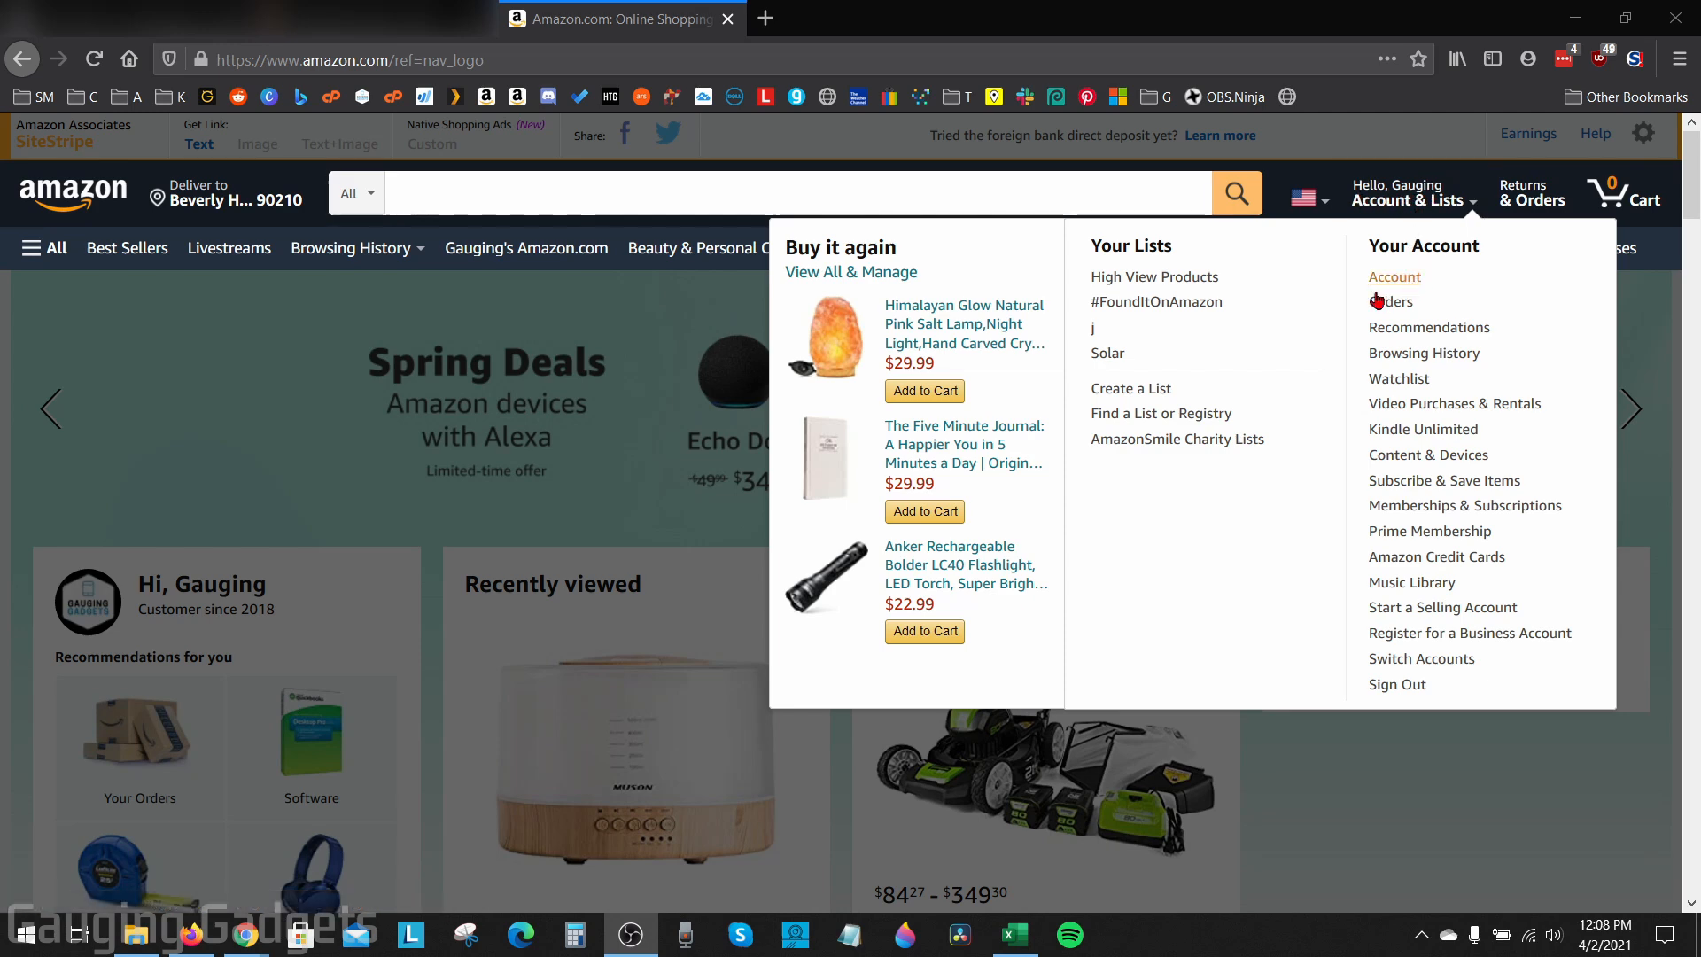
mouse_move(1392, 301)
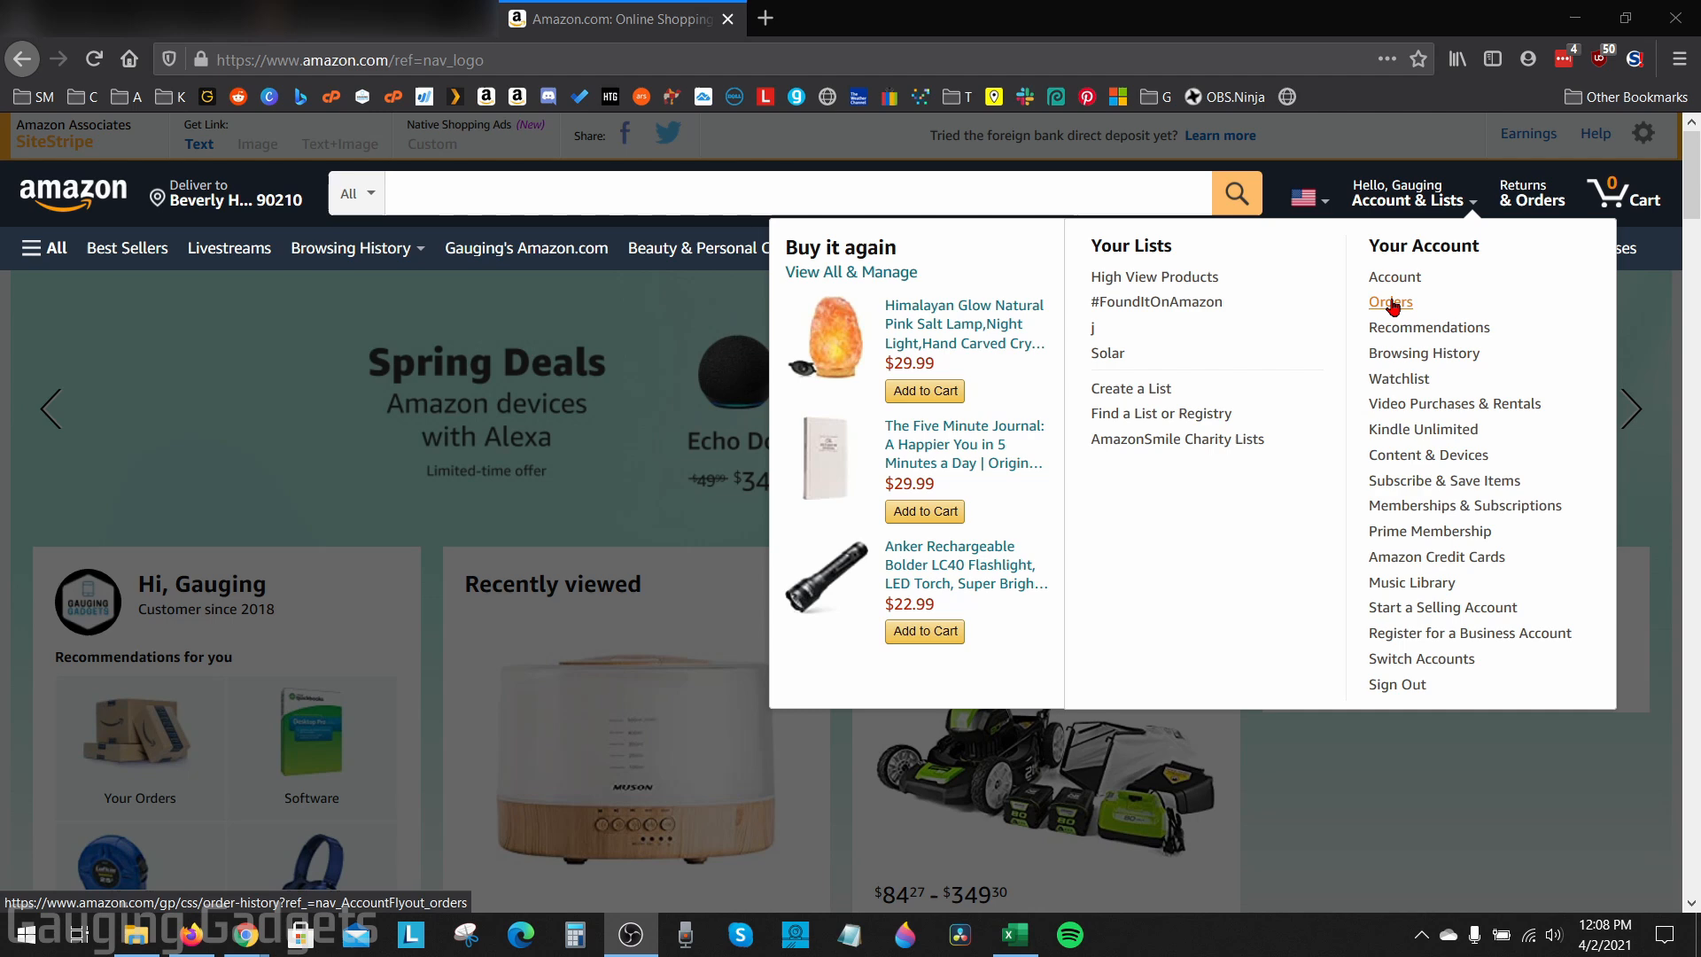
click(1390, 301)
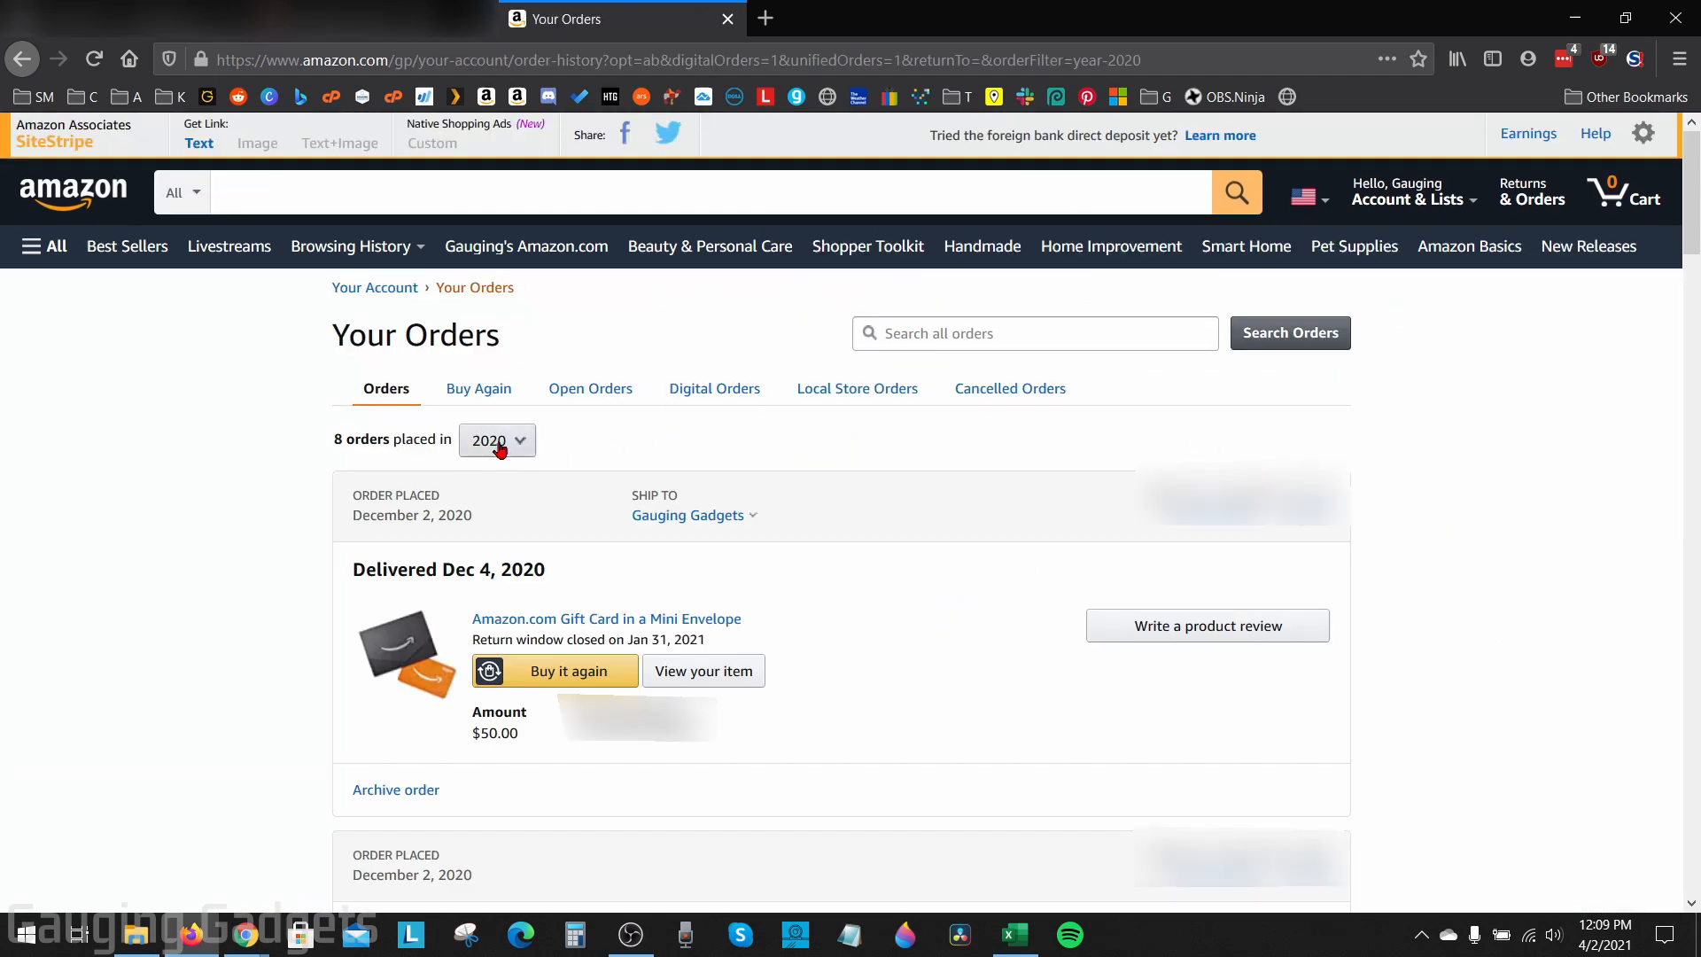
click(496, 439)
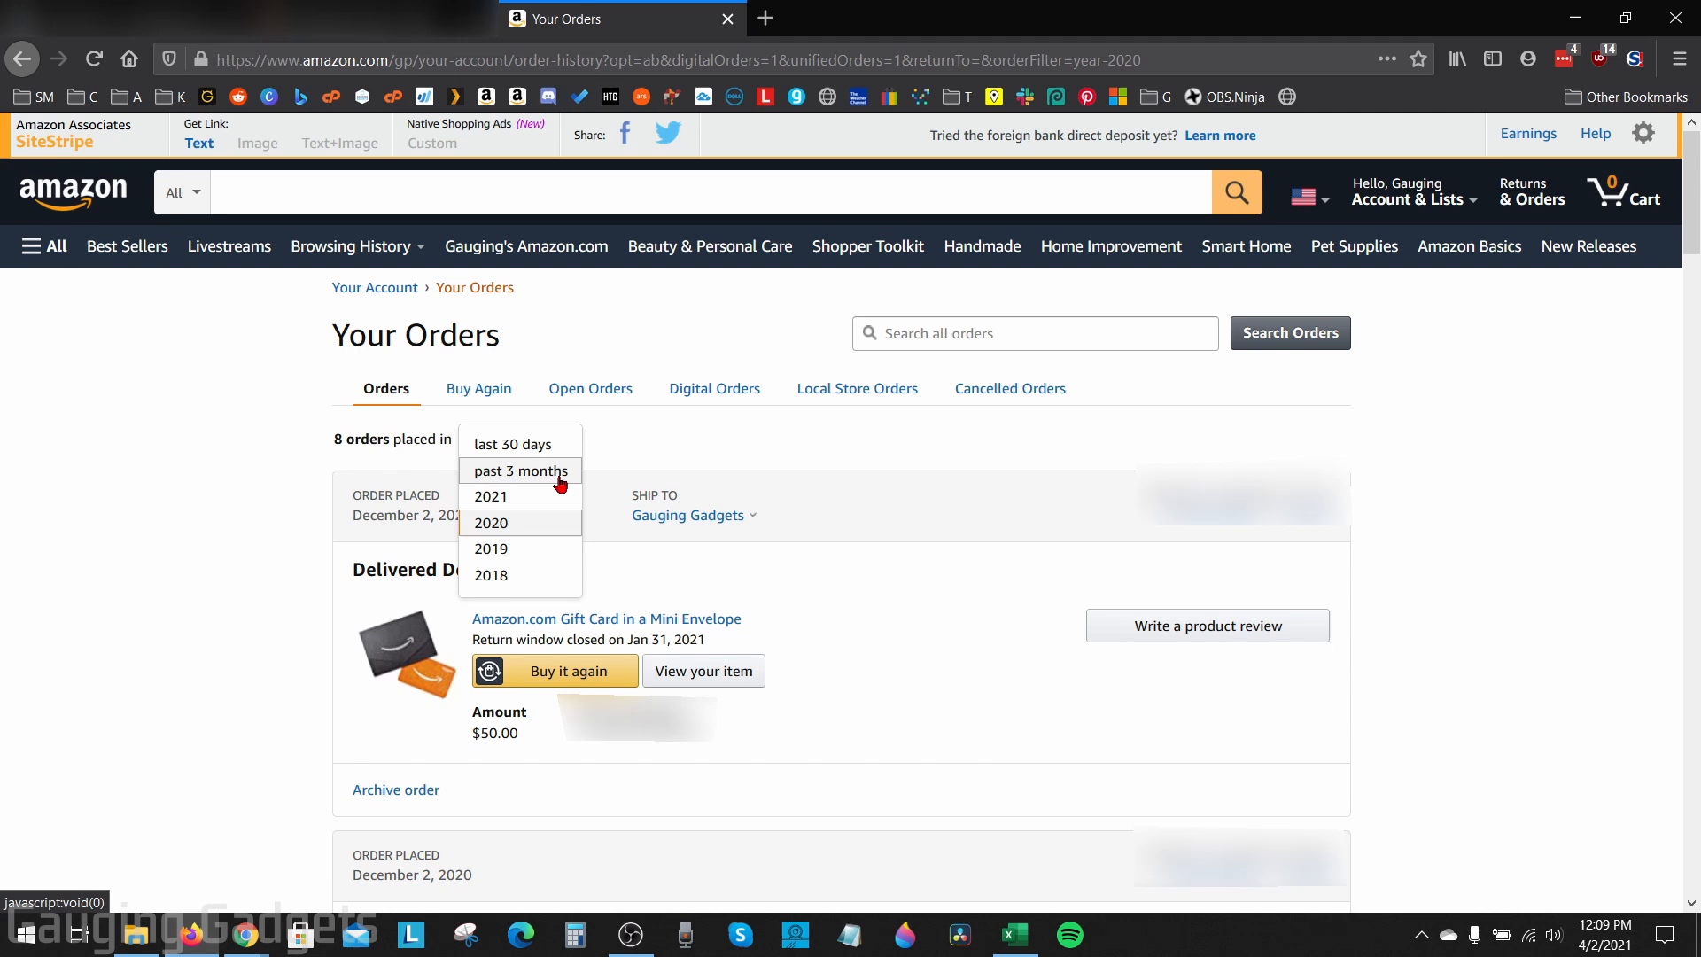
mouse_move(519, 444)
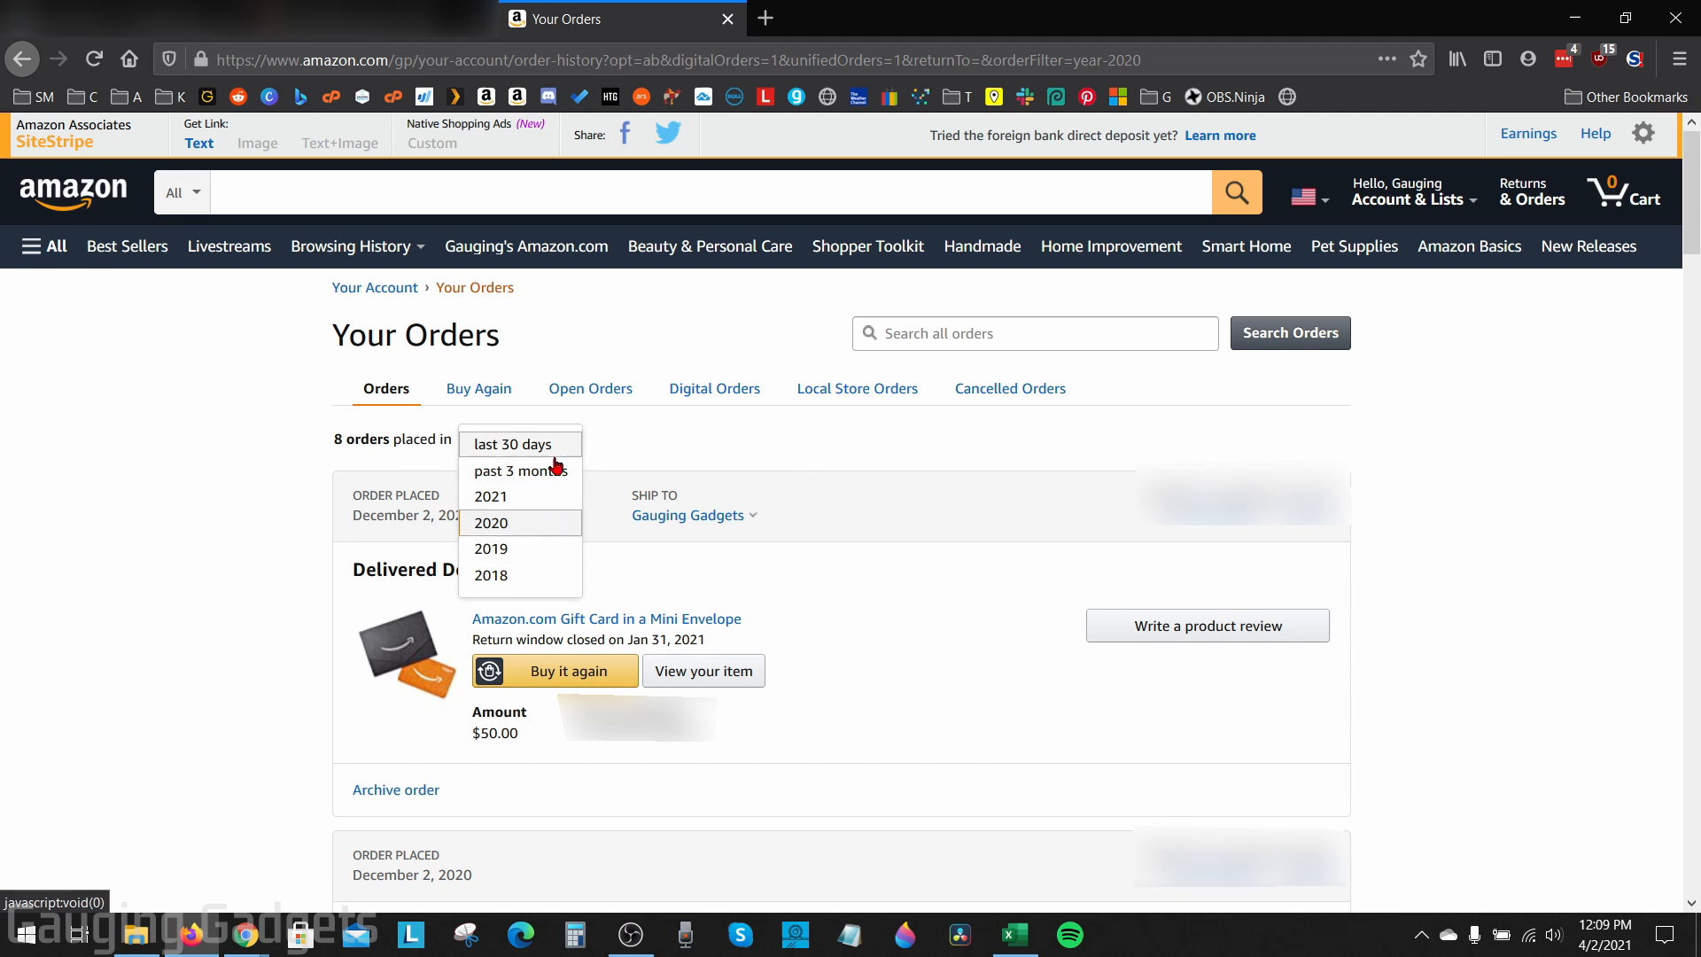
mouse_move(514, 541)
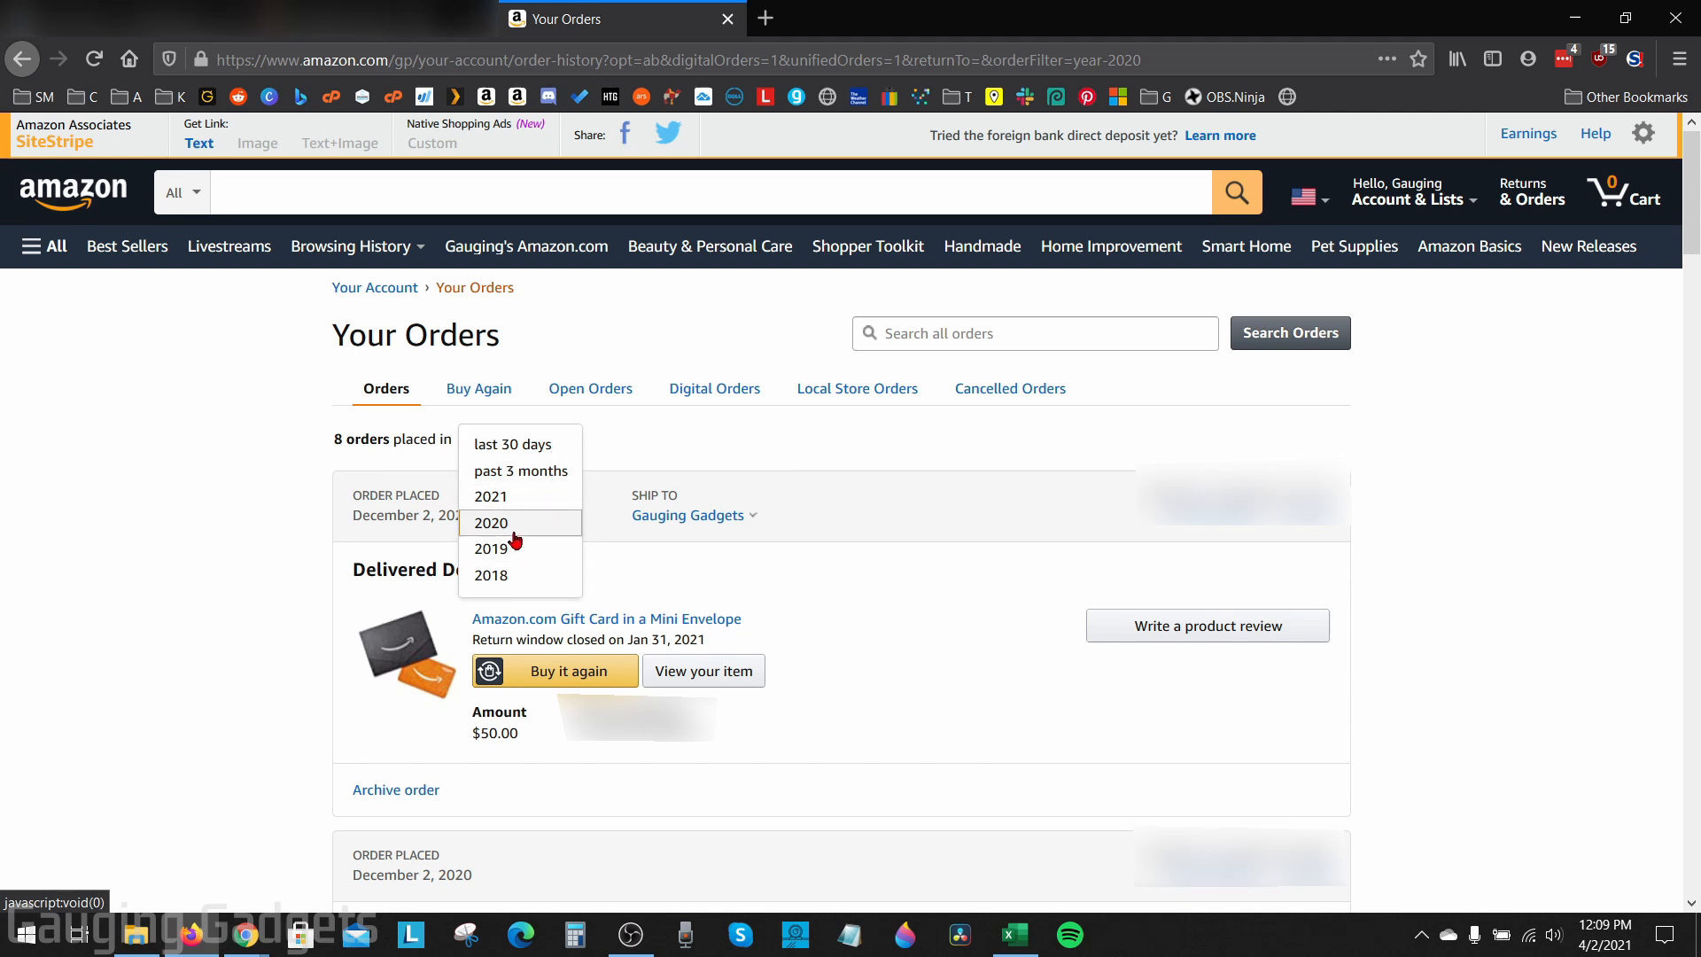
click(490, 522)
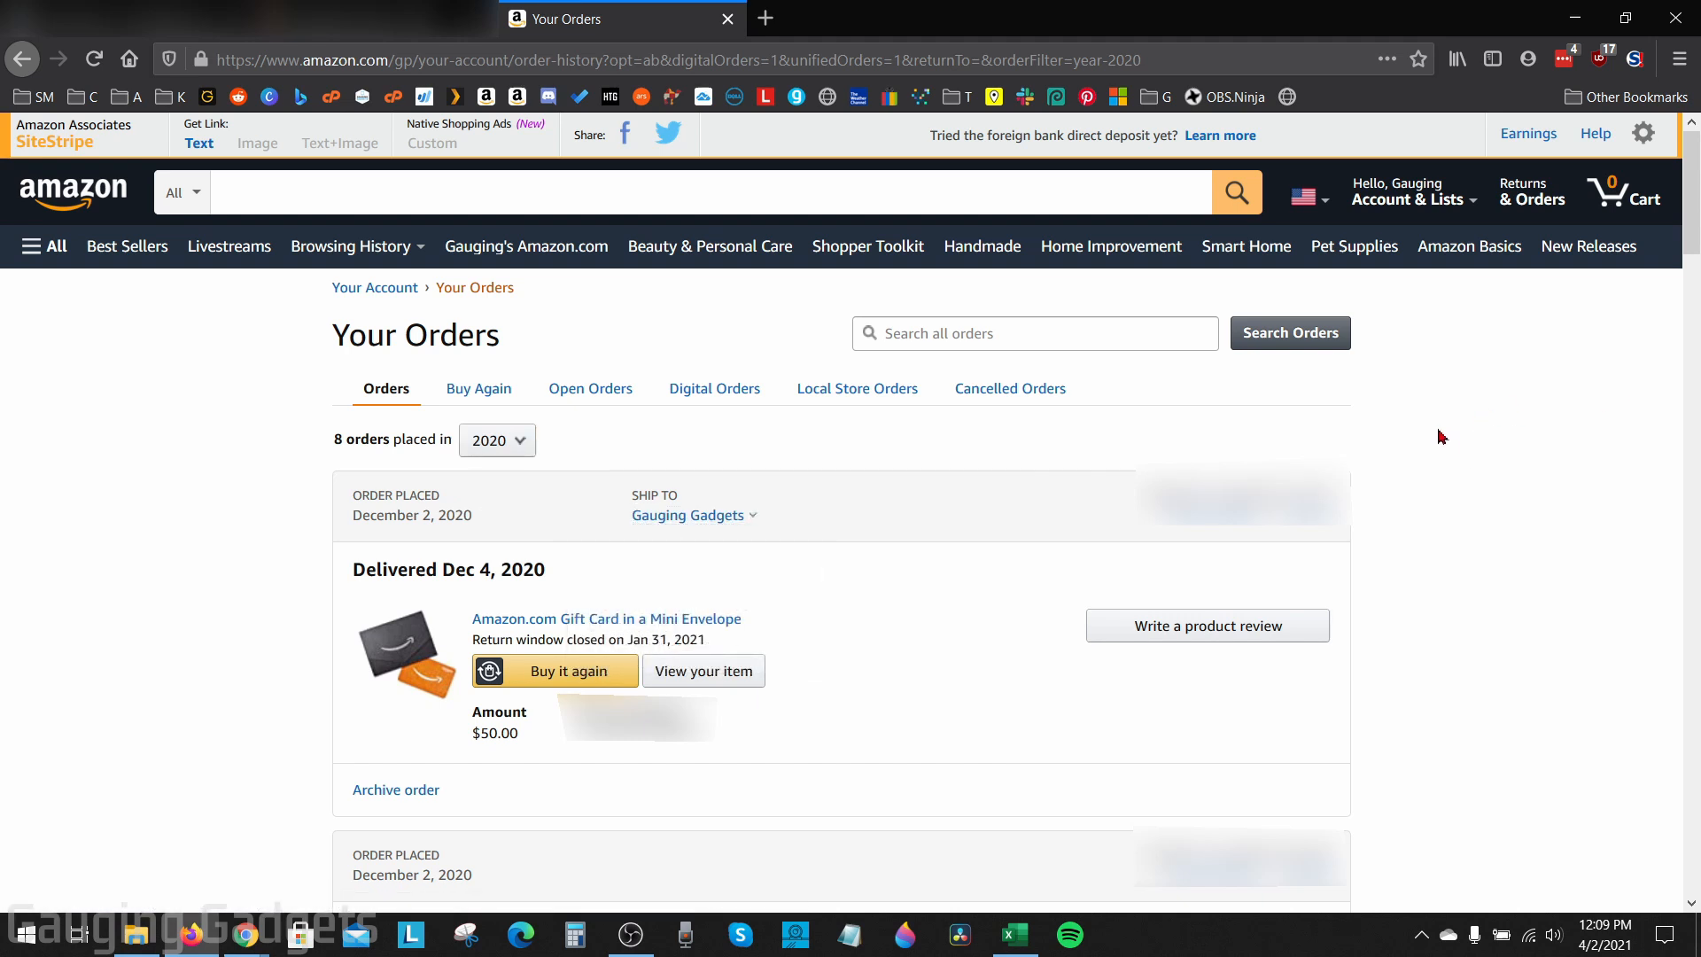
Step: Scroll down the 2020 orders to the October 1, 2020 order
scroll(down, 3)
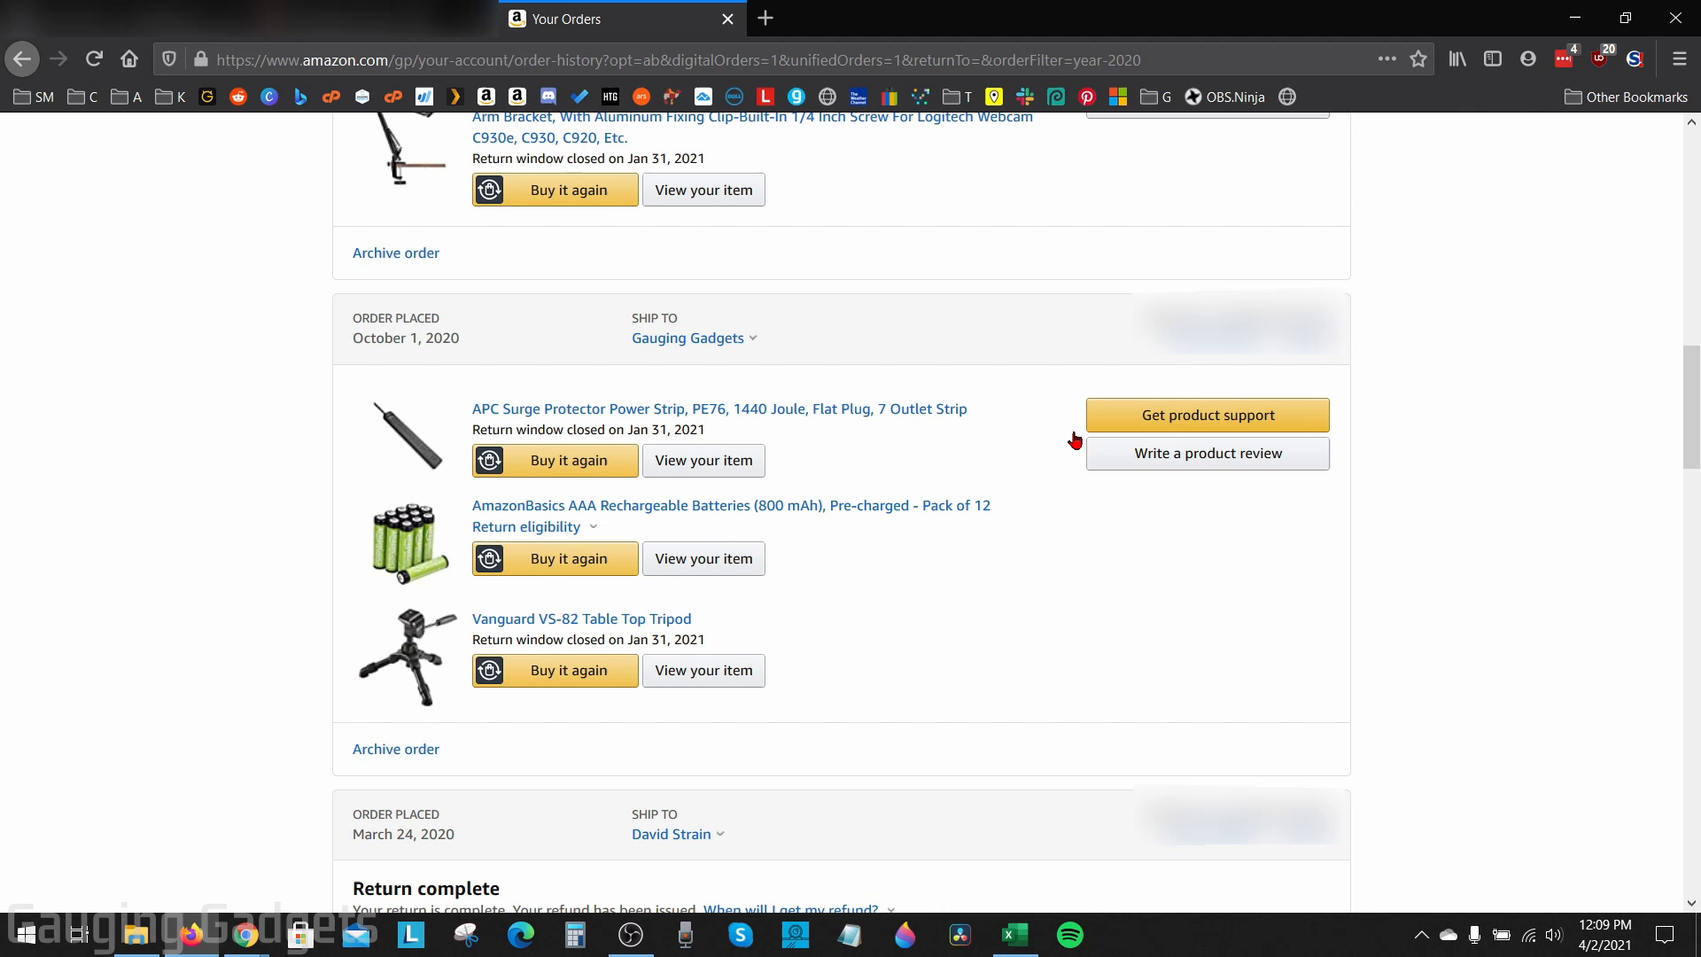
mouse_move(482, 333)
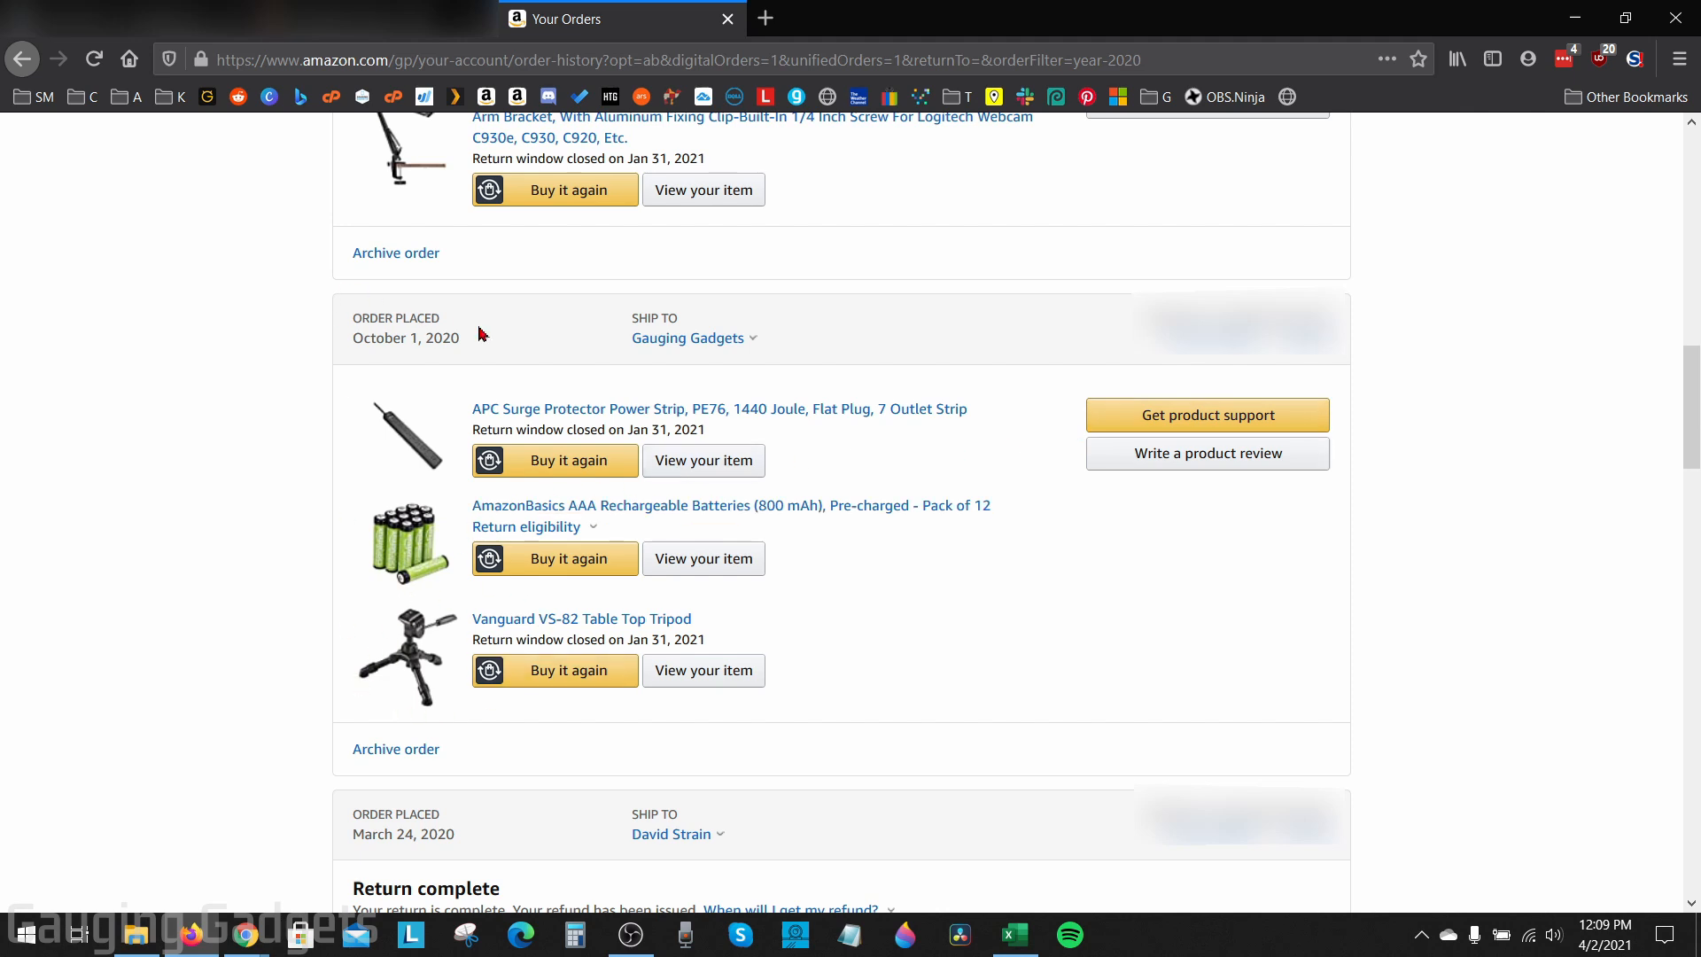
mouse_move(395, 748)
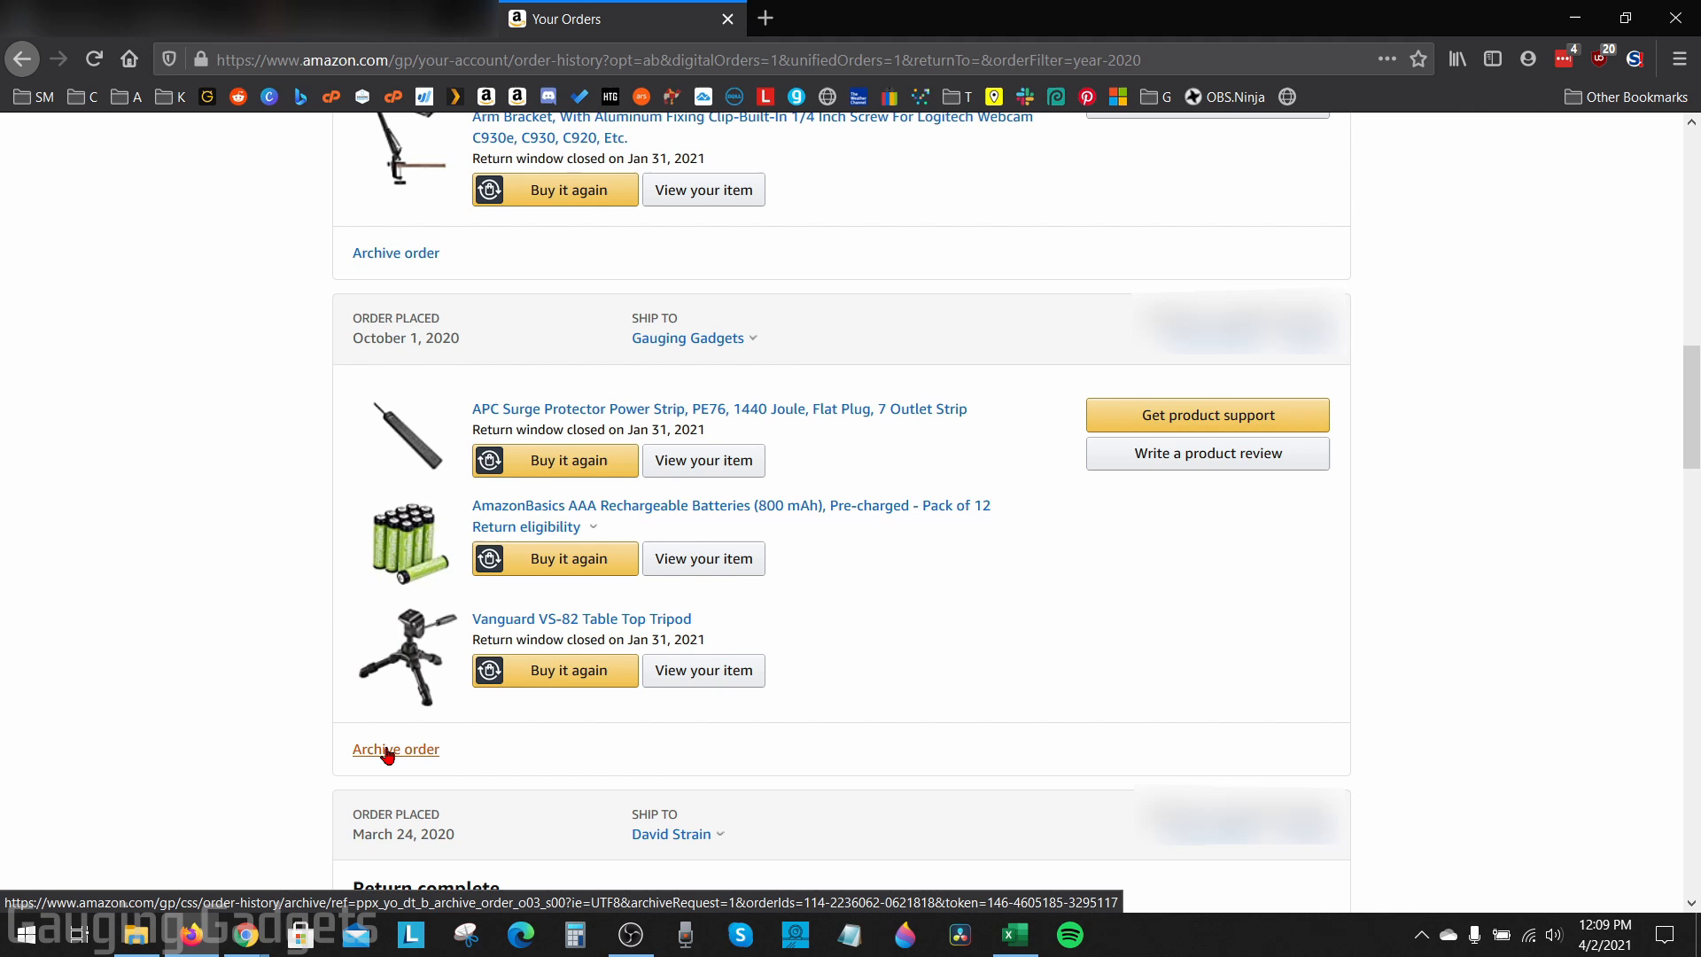
Step: Archive the October 1, 2020 order with surge protector, batteries and tripod
click(396, 748)
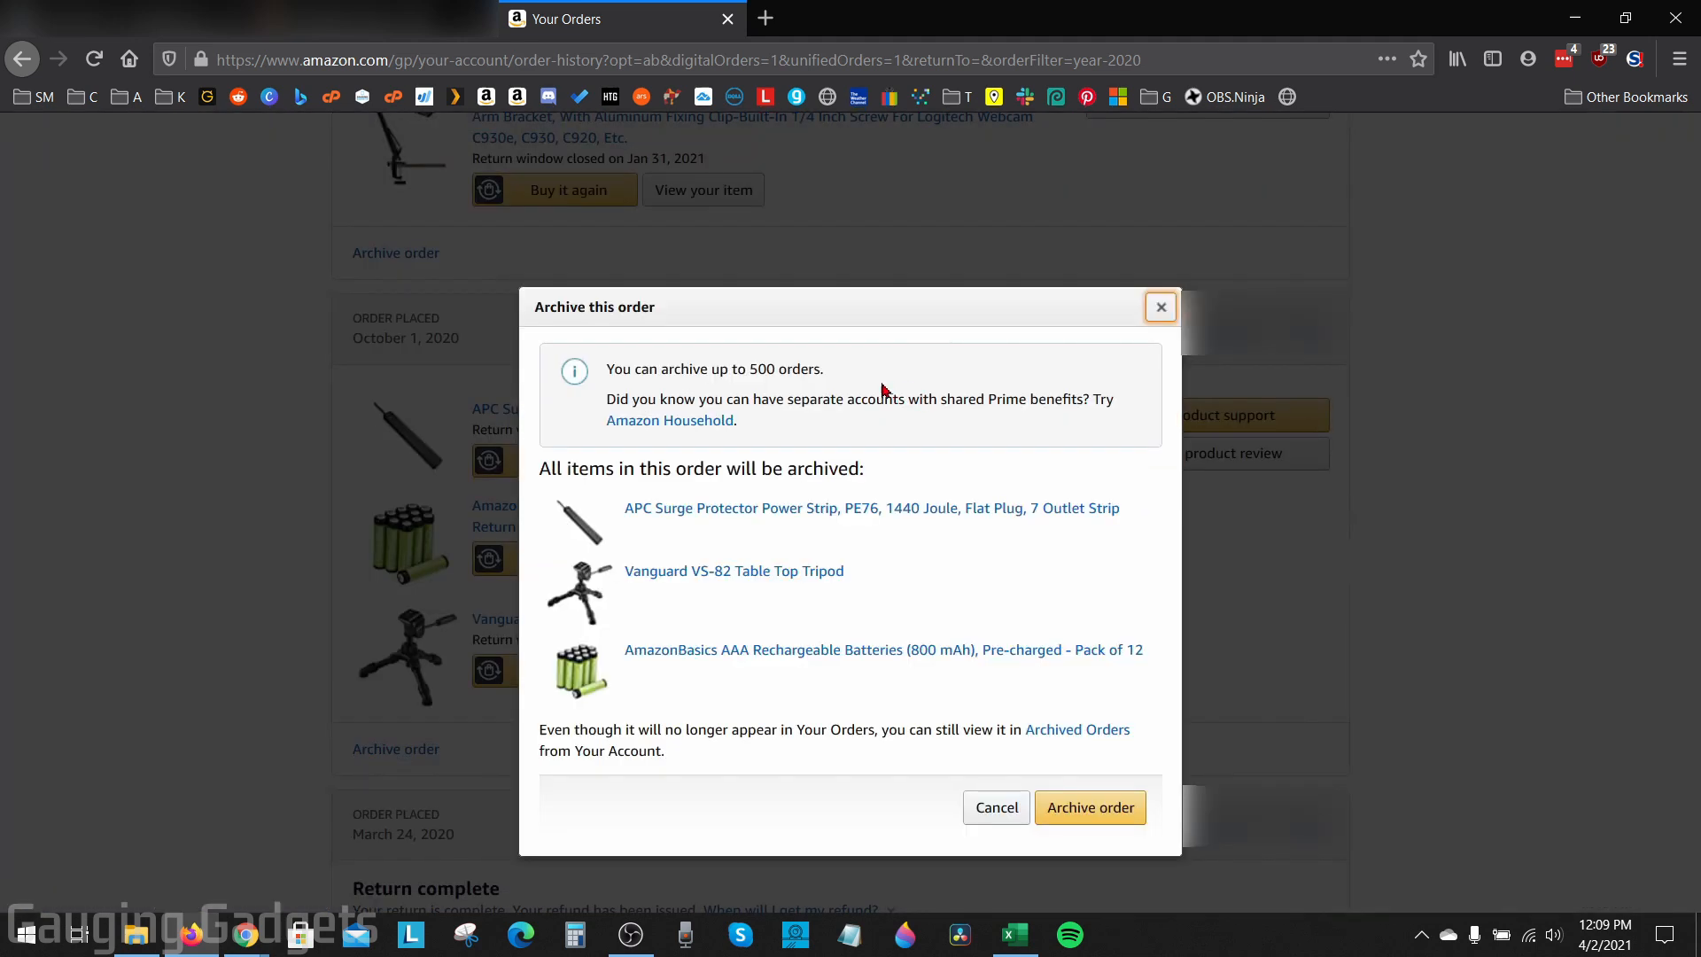
mouse_move(845, 375)
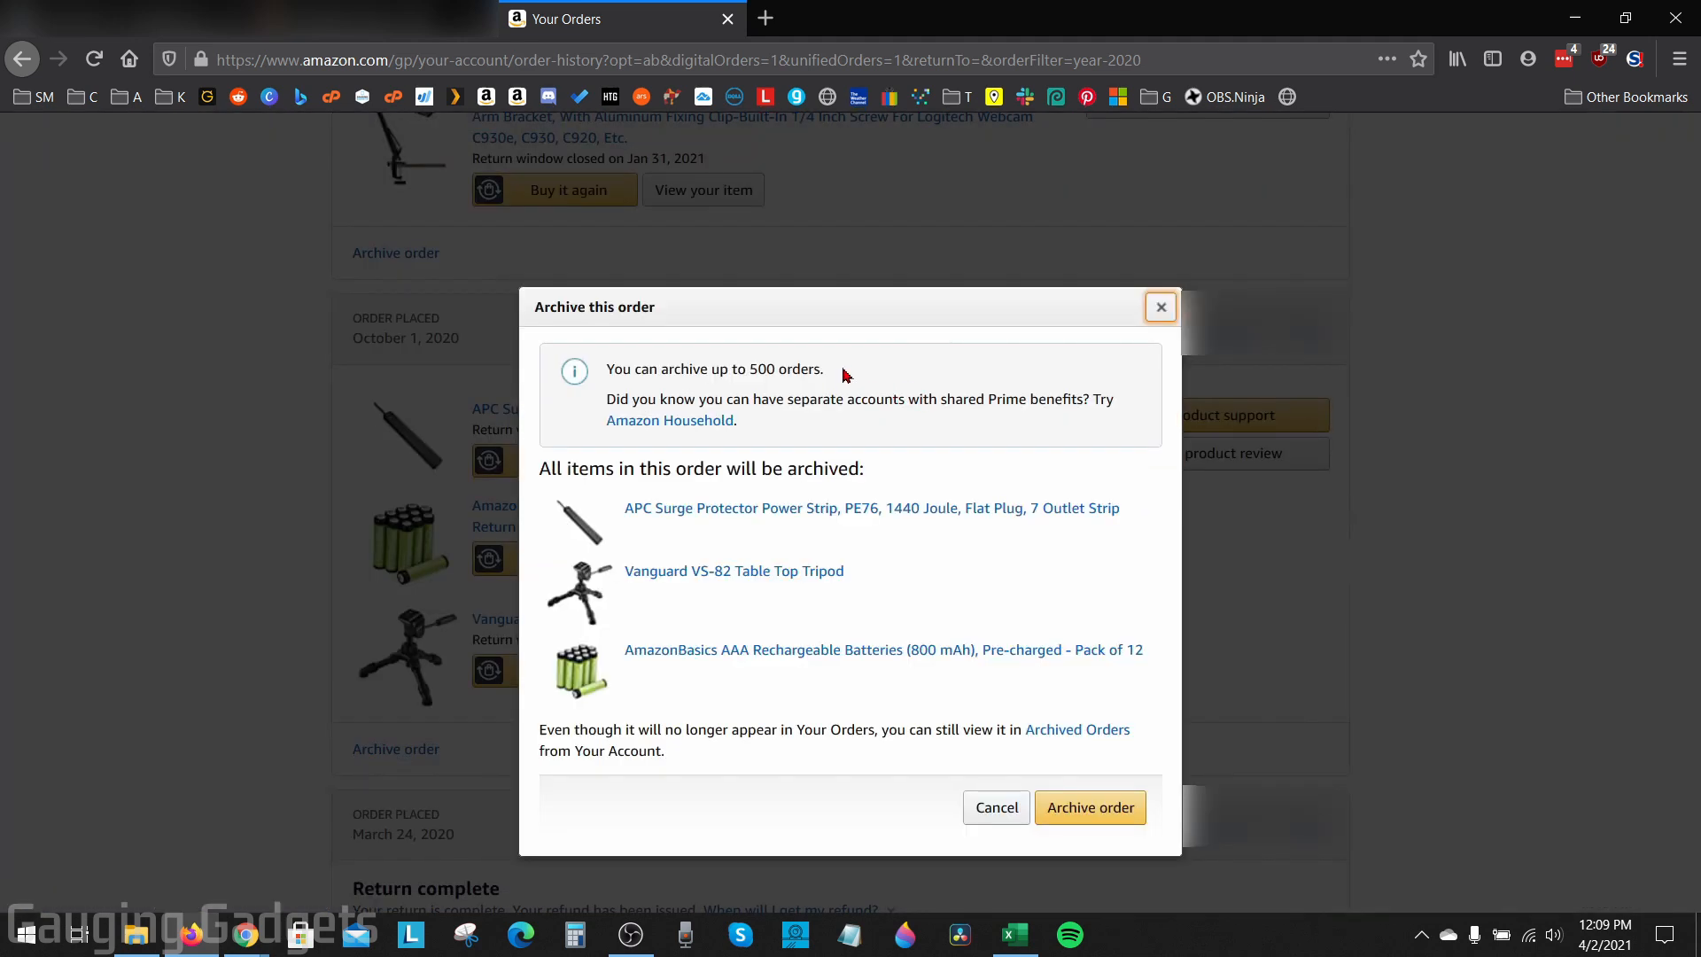
mouse_move(675, 507)
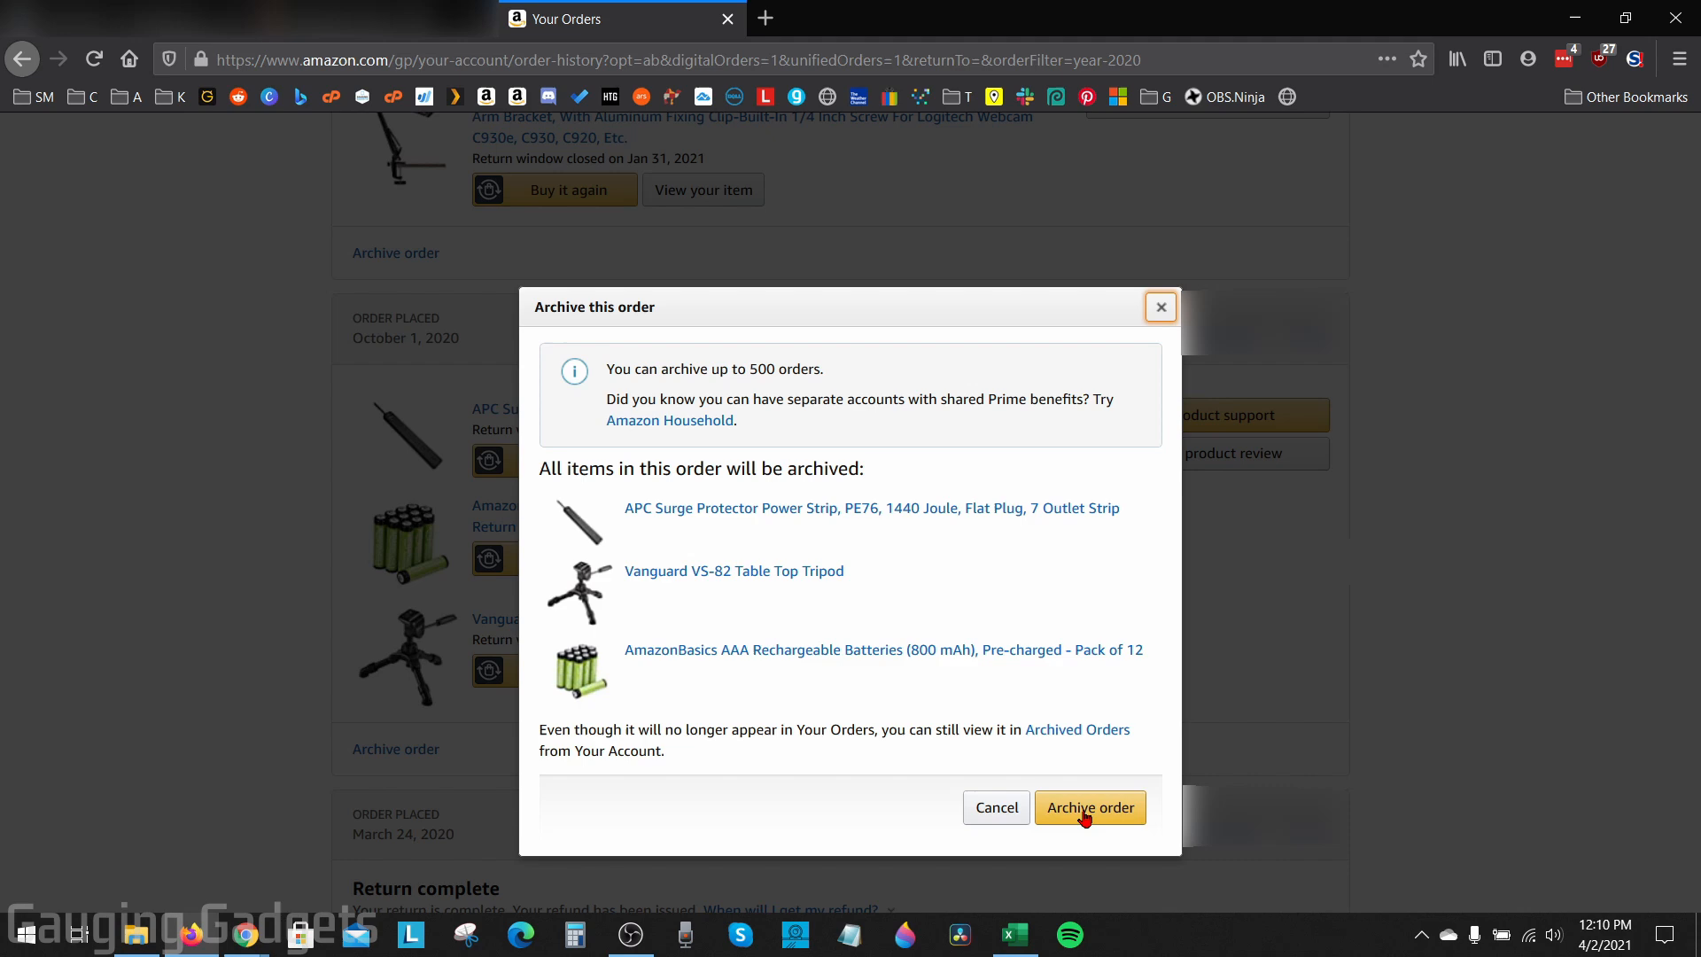
click(1088, 807)
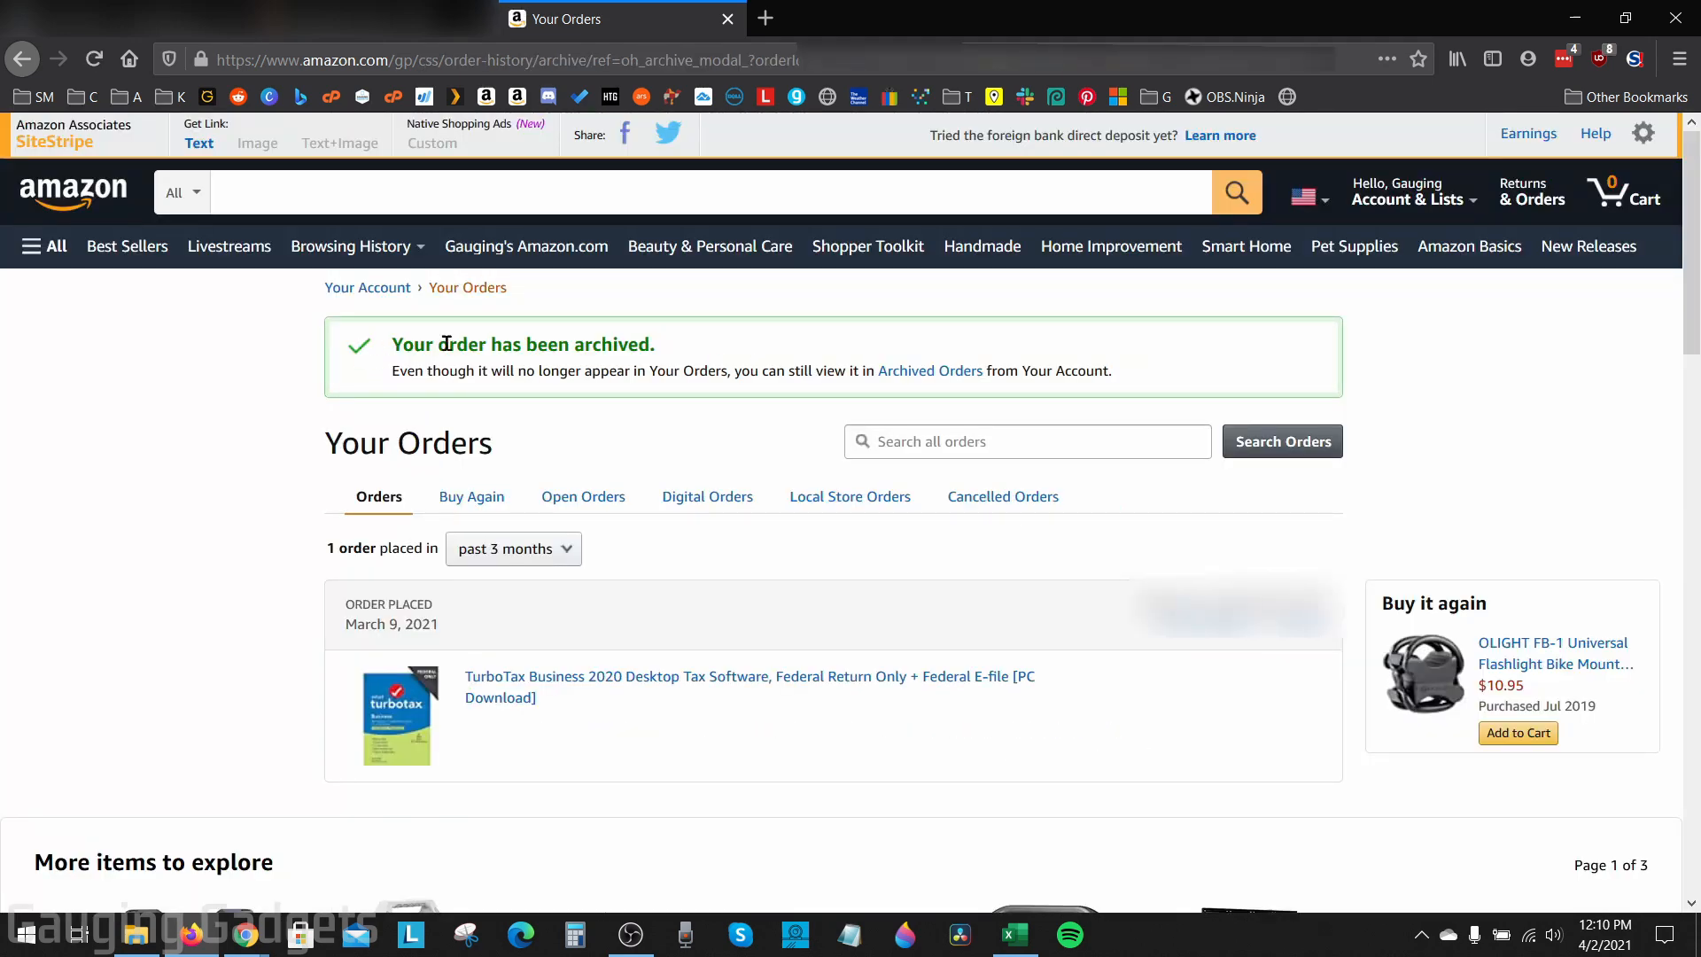
mouse_move(929, 370)
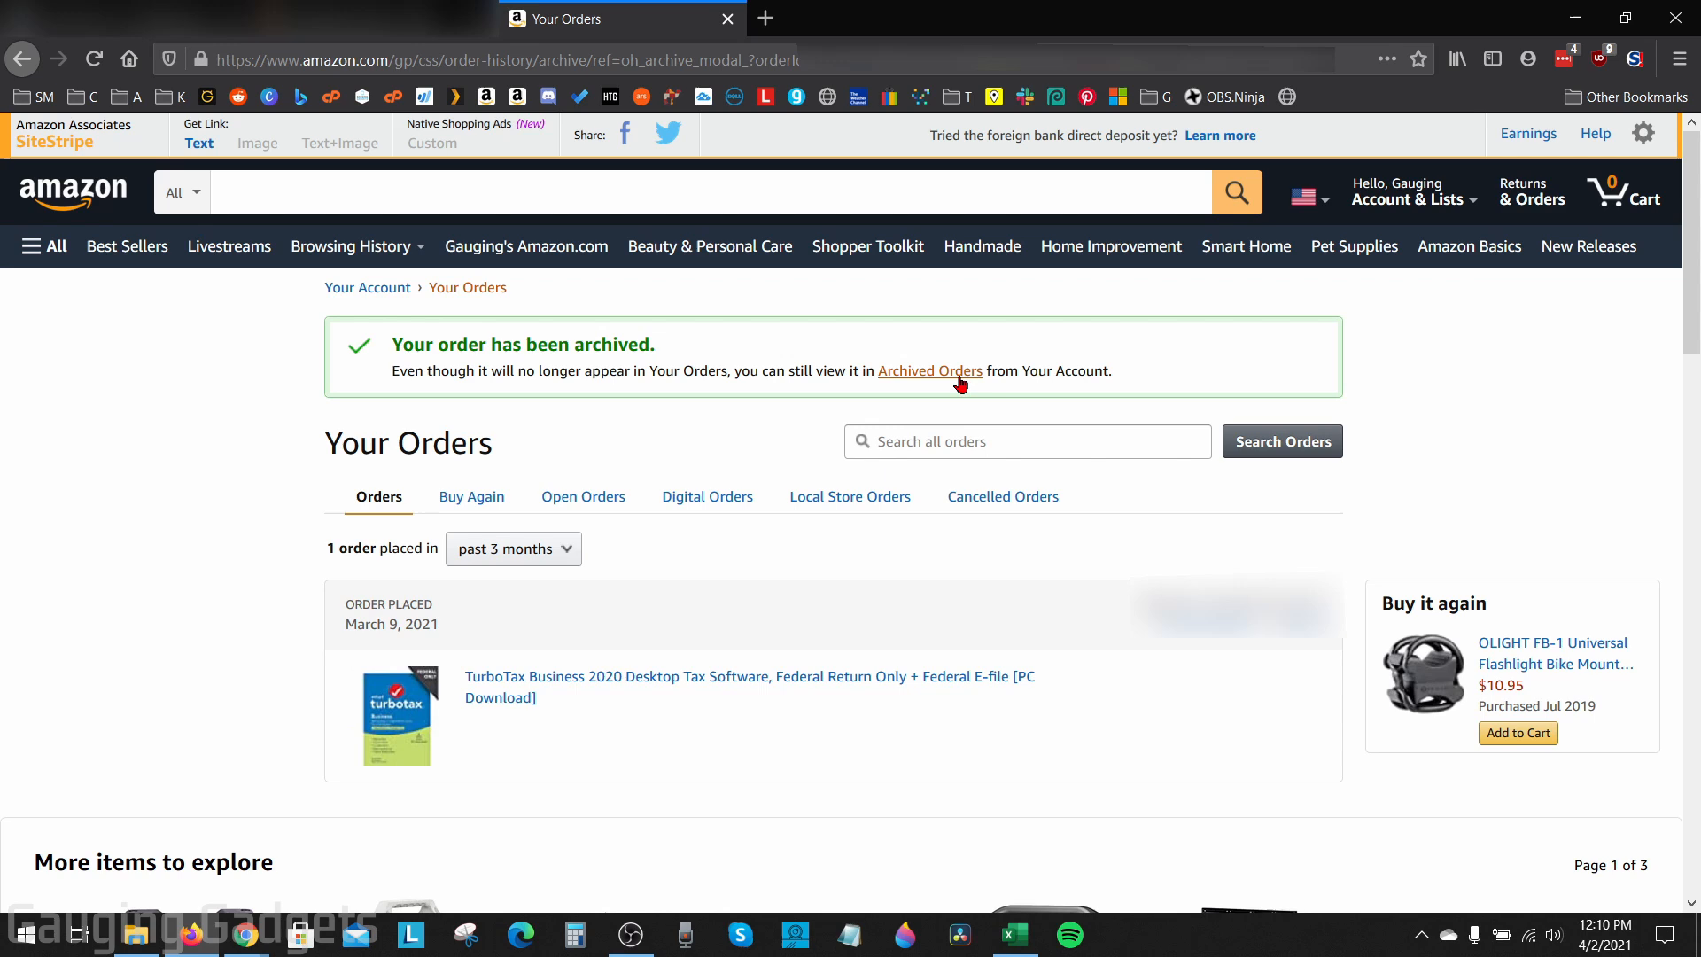
mouse_move(943, 376)
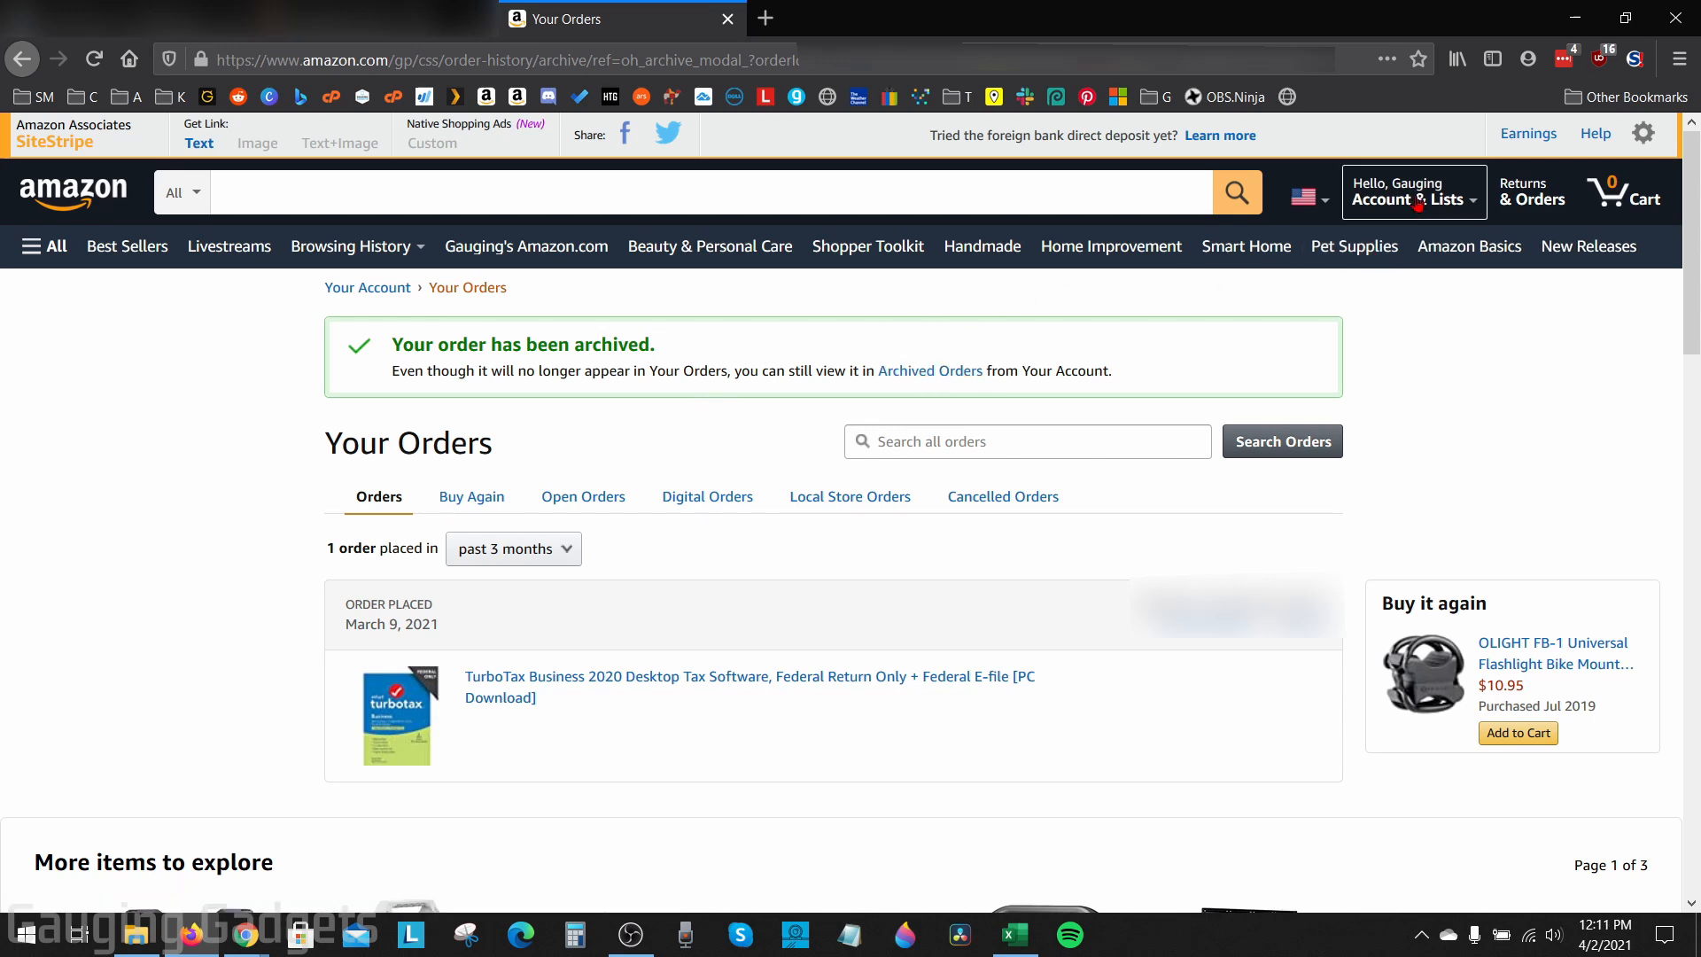
Step: Go to Your Account and scroll to Ordering and shopping preferences
click(1407, 199)
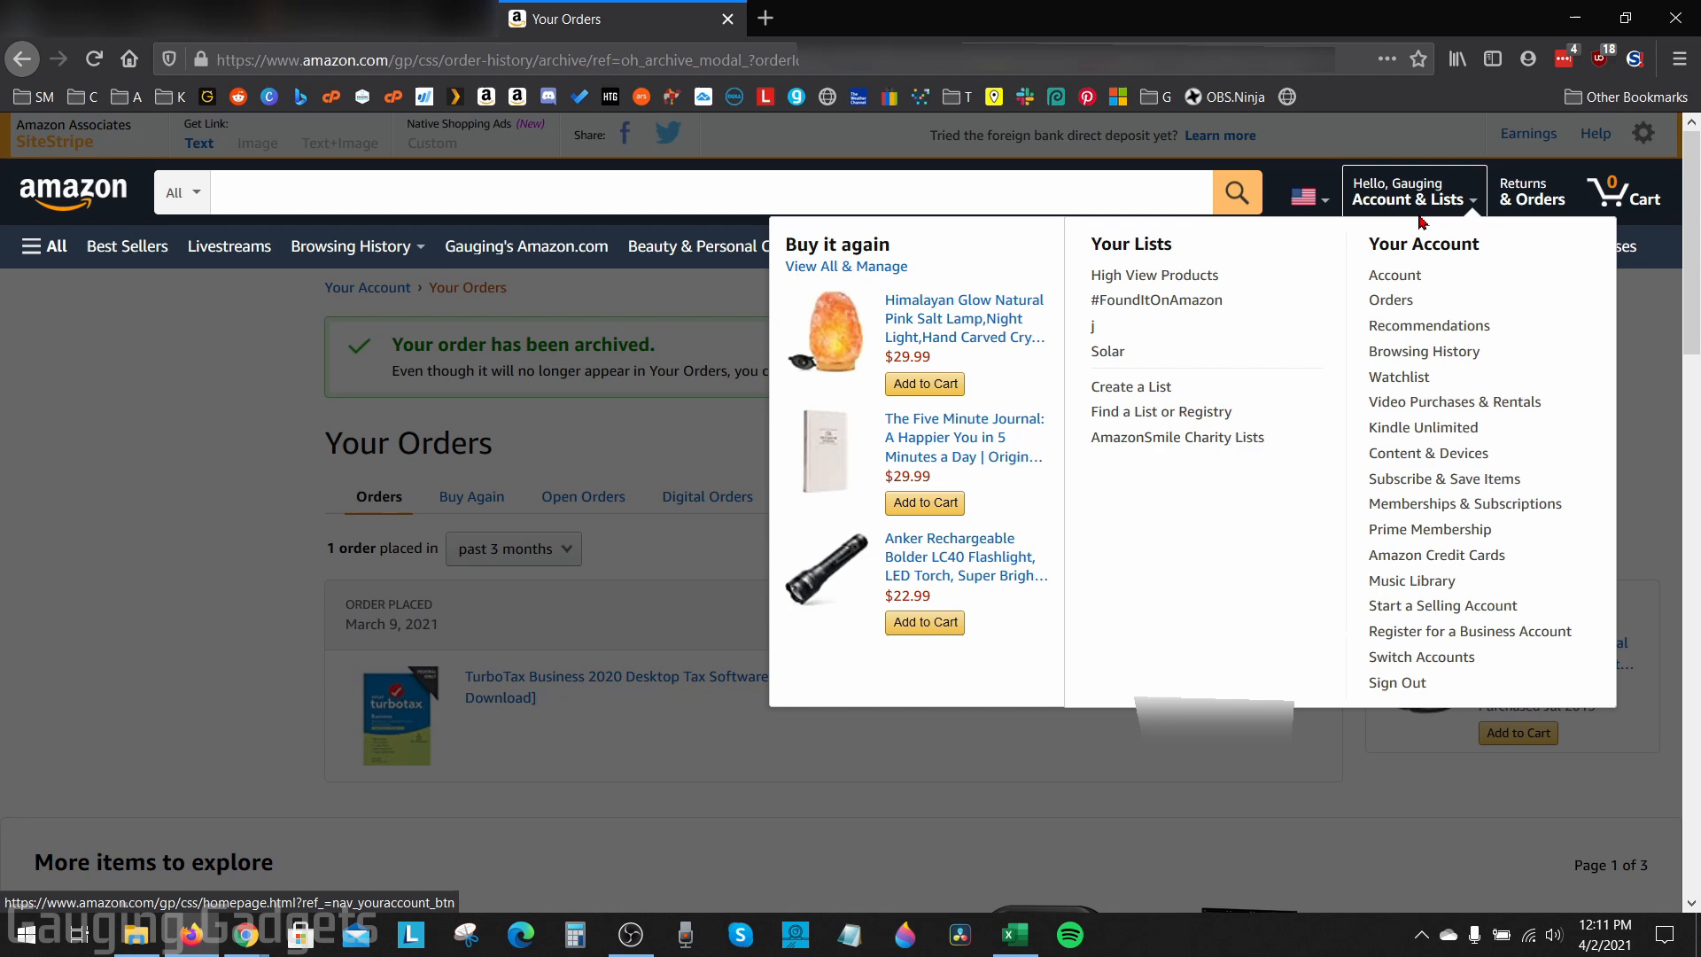
mouse_move(1394, 275)
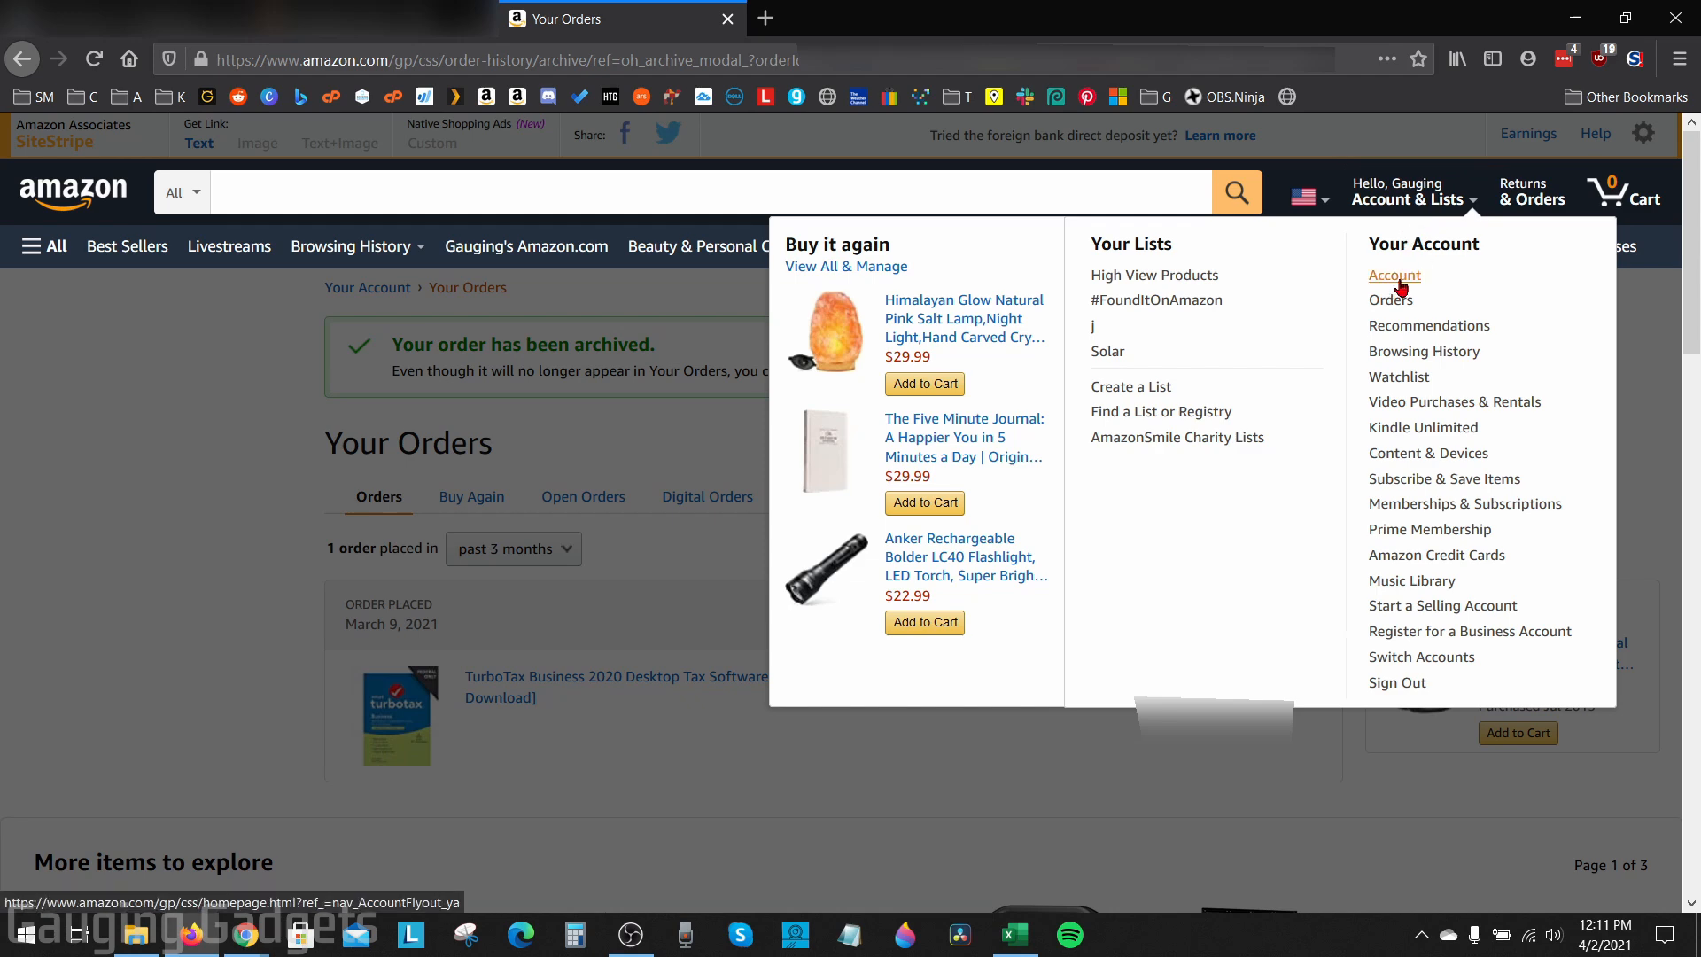
click(1393, 275)
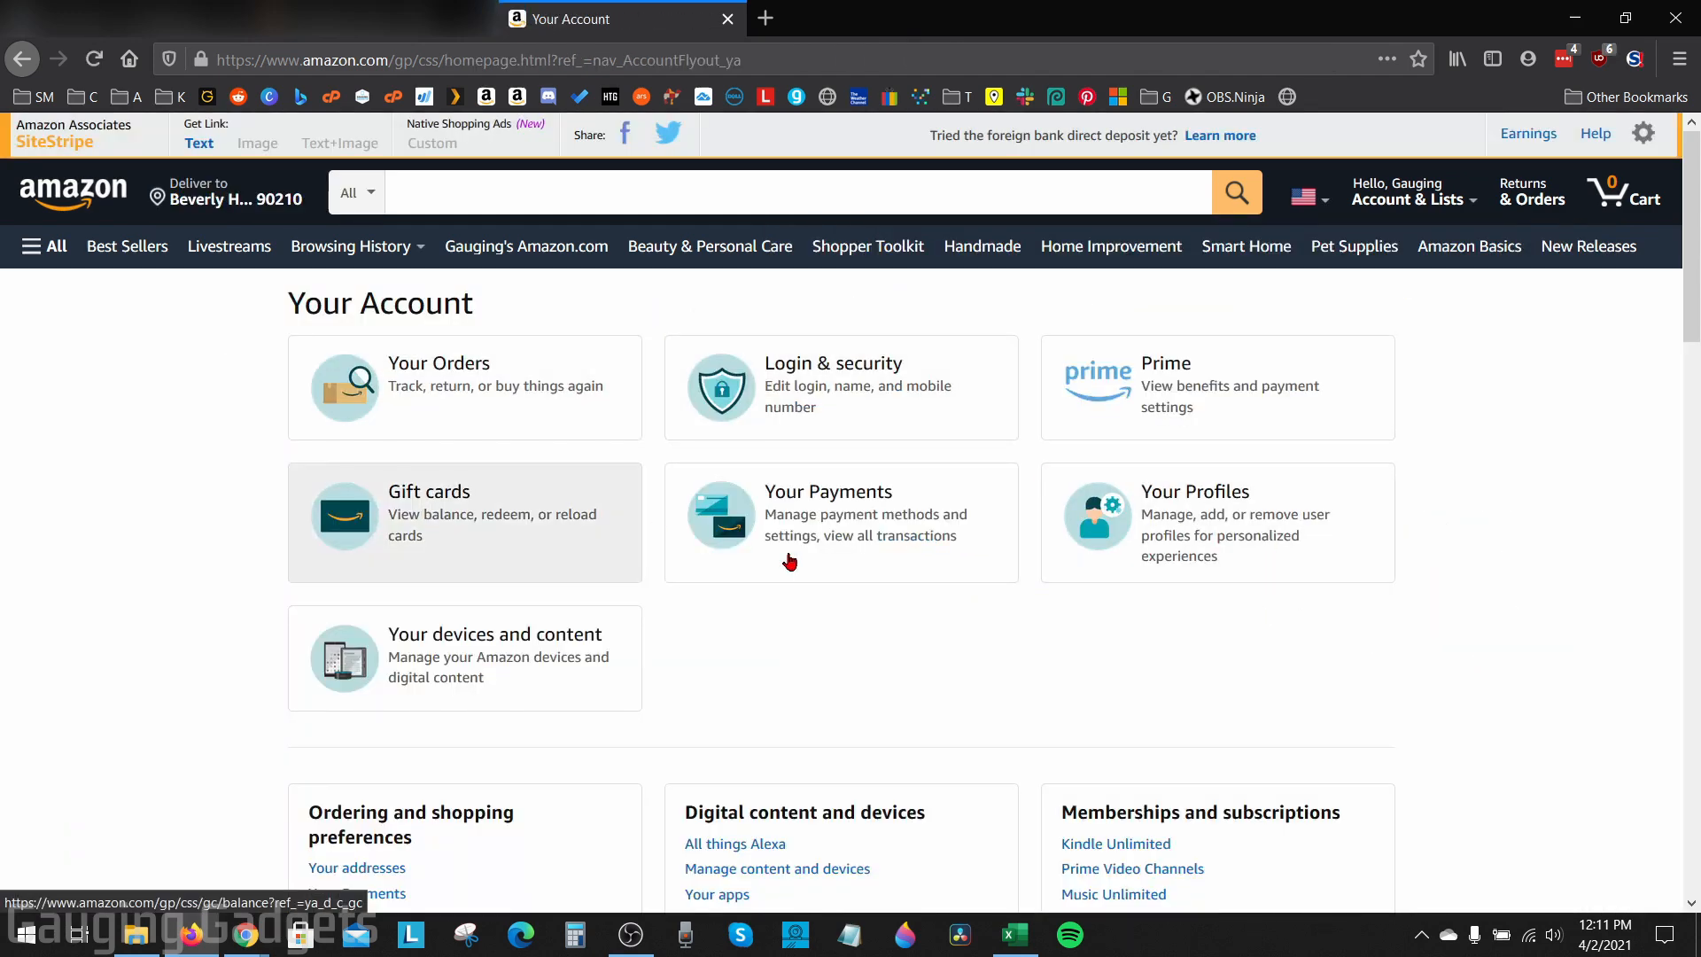
scroll(down, 3)
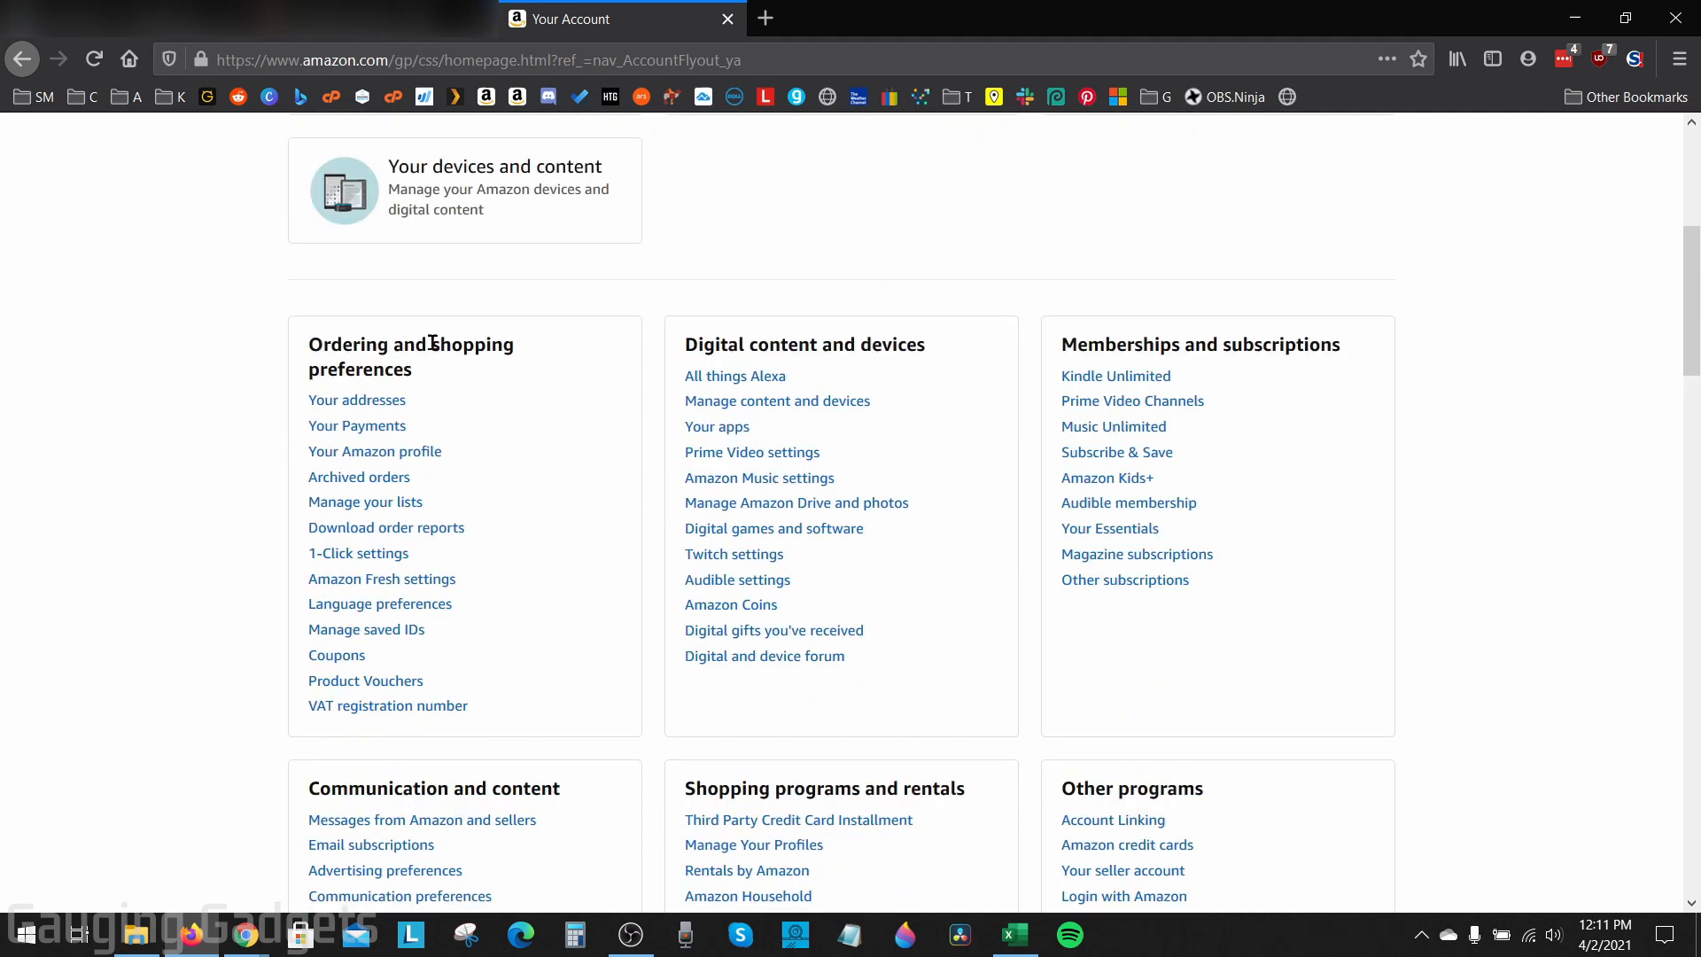
mouse_move(370, 366)
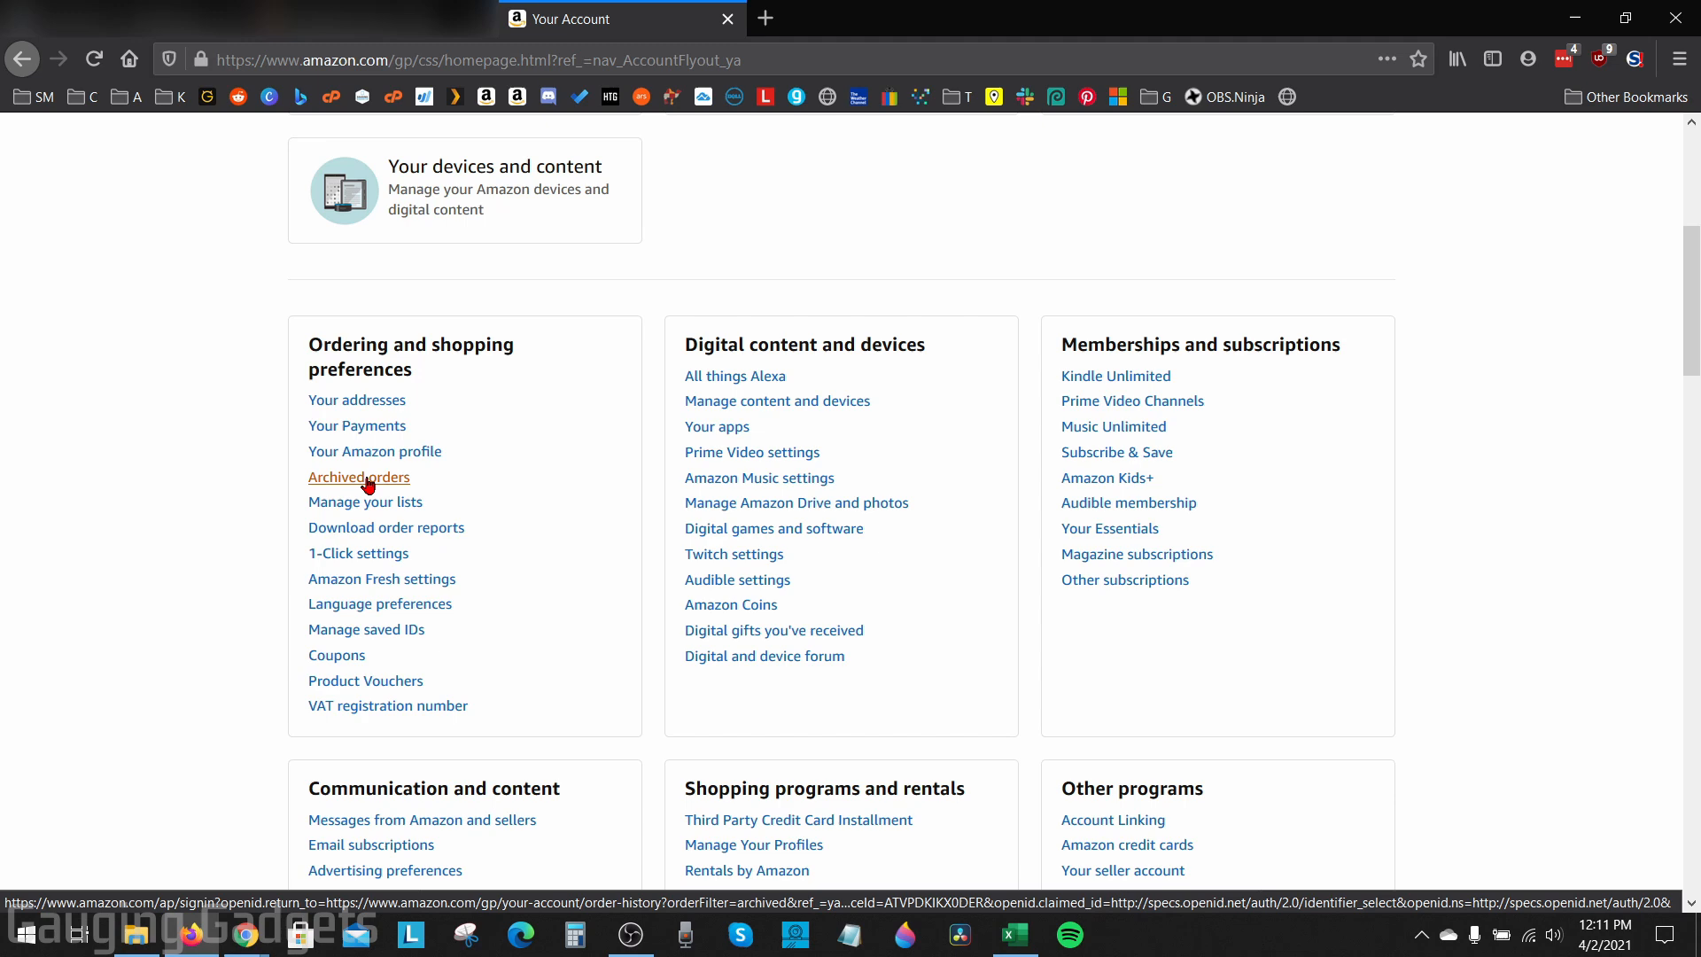
Step: Open Archived orders and unarchive the October 1, 2020 order
click(357, 476)
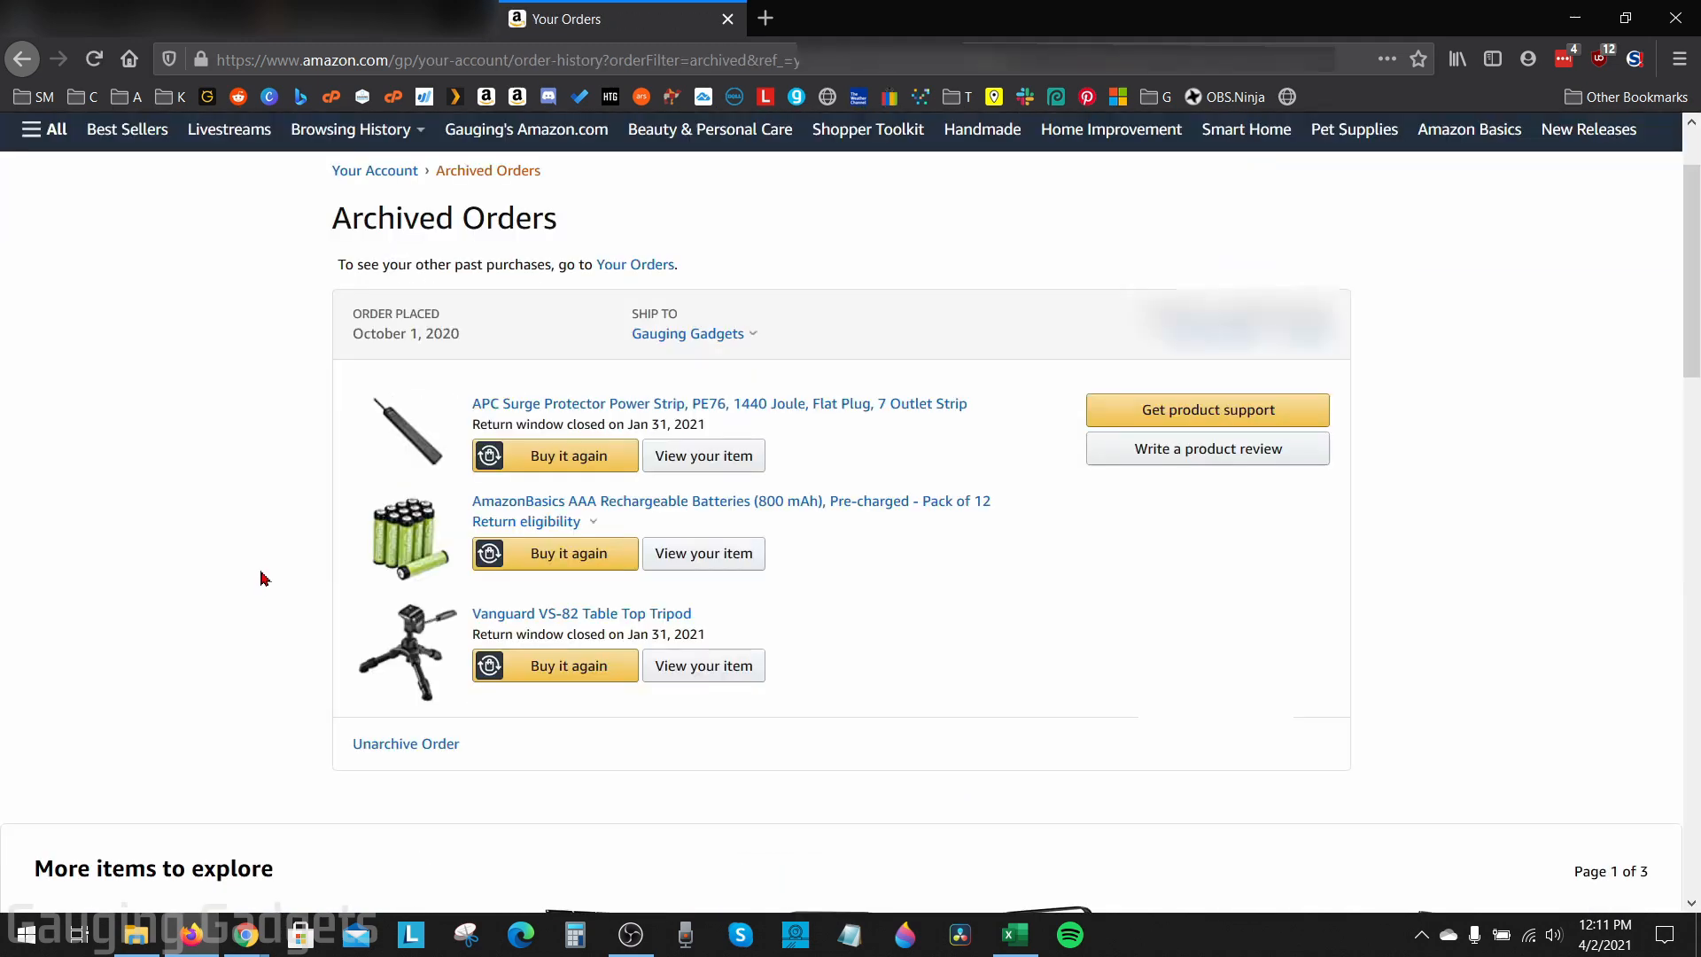
mouse_move(1163, 659)
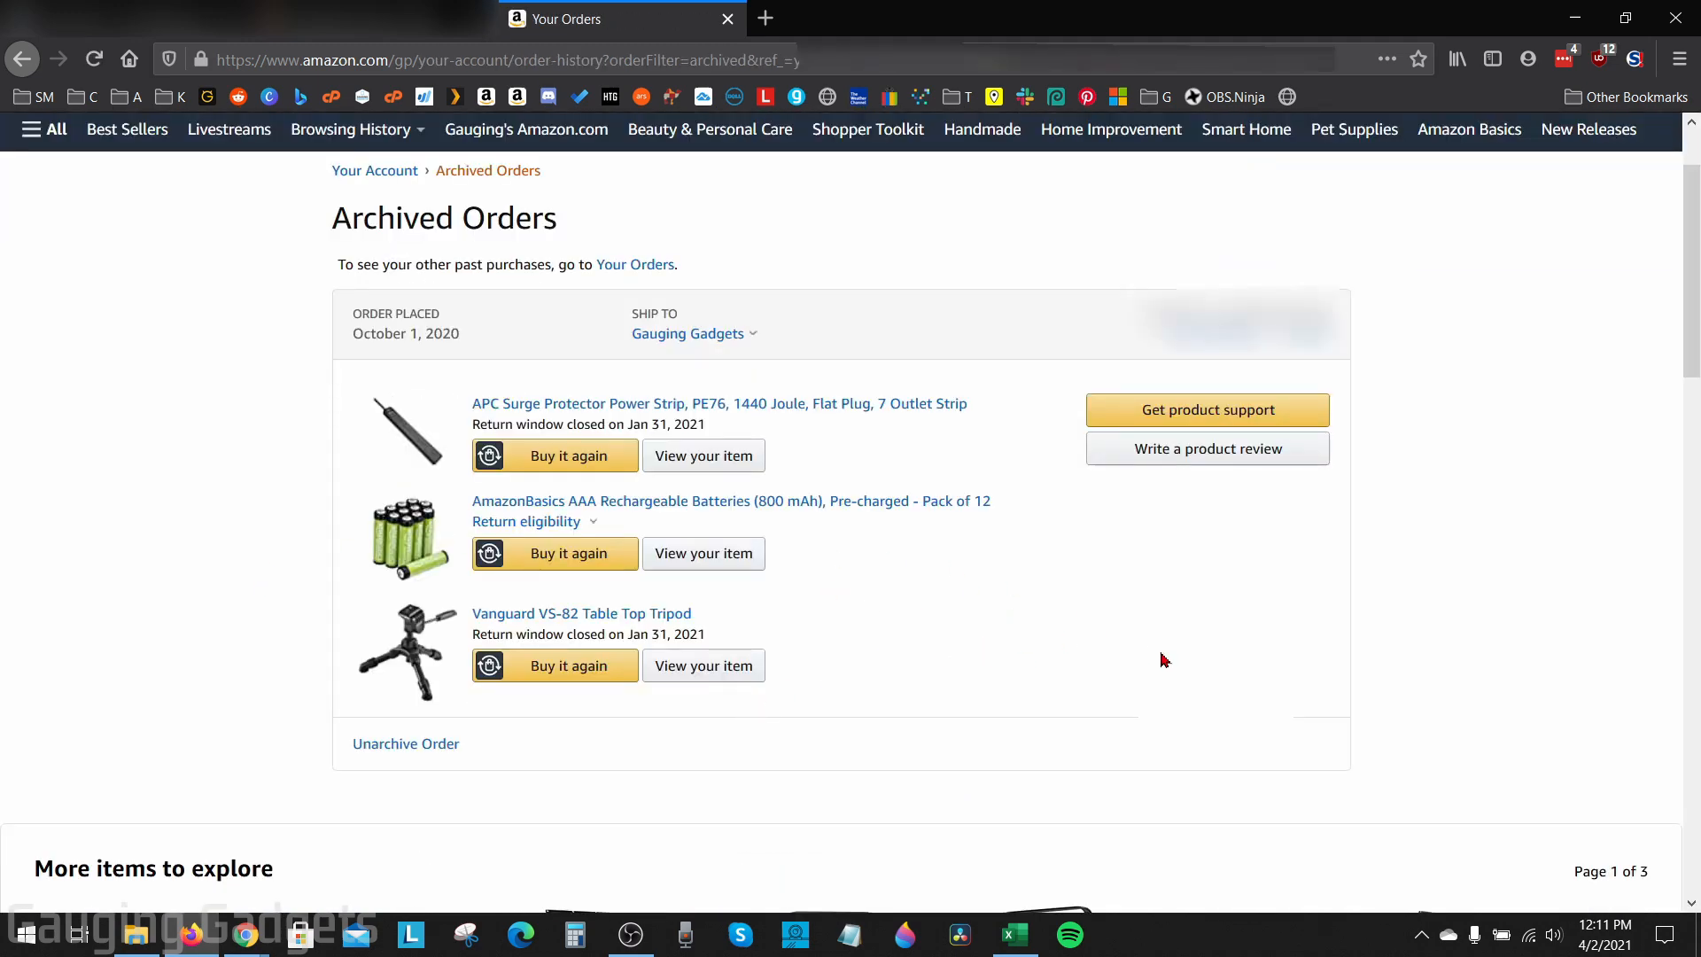
mouse_move(1073, 663)
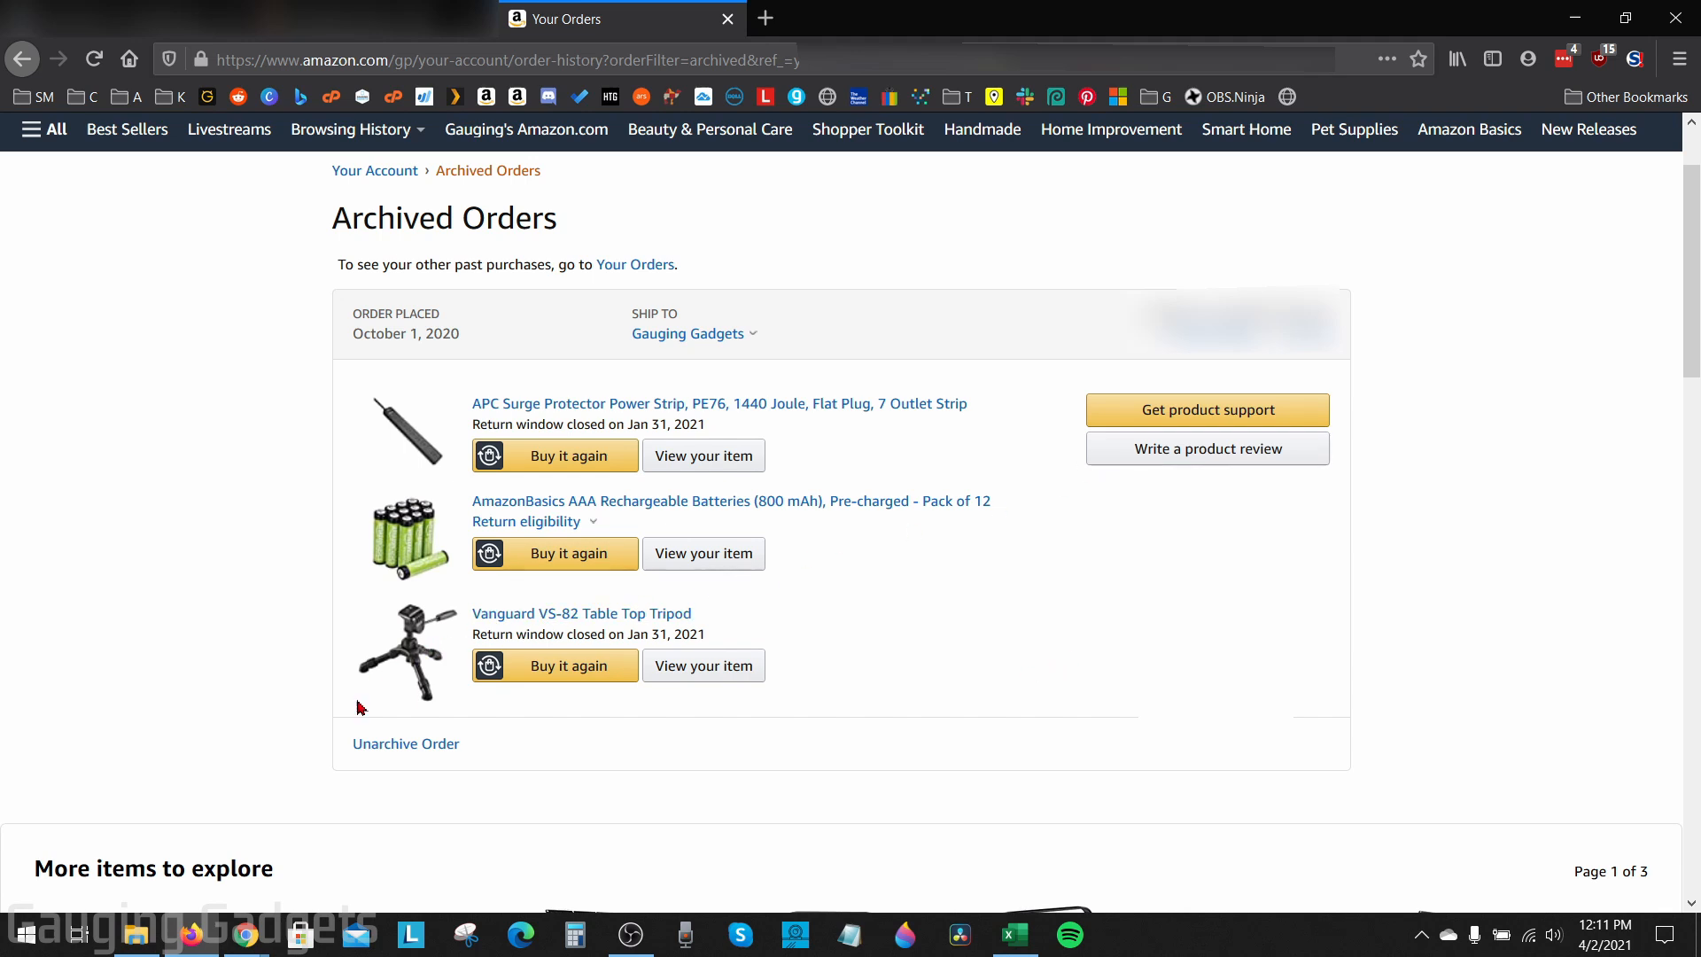
mouse_move(405, 743)
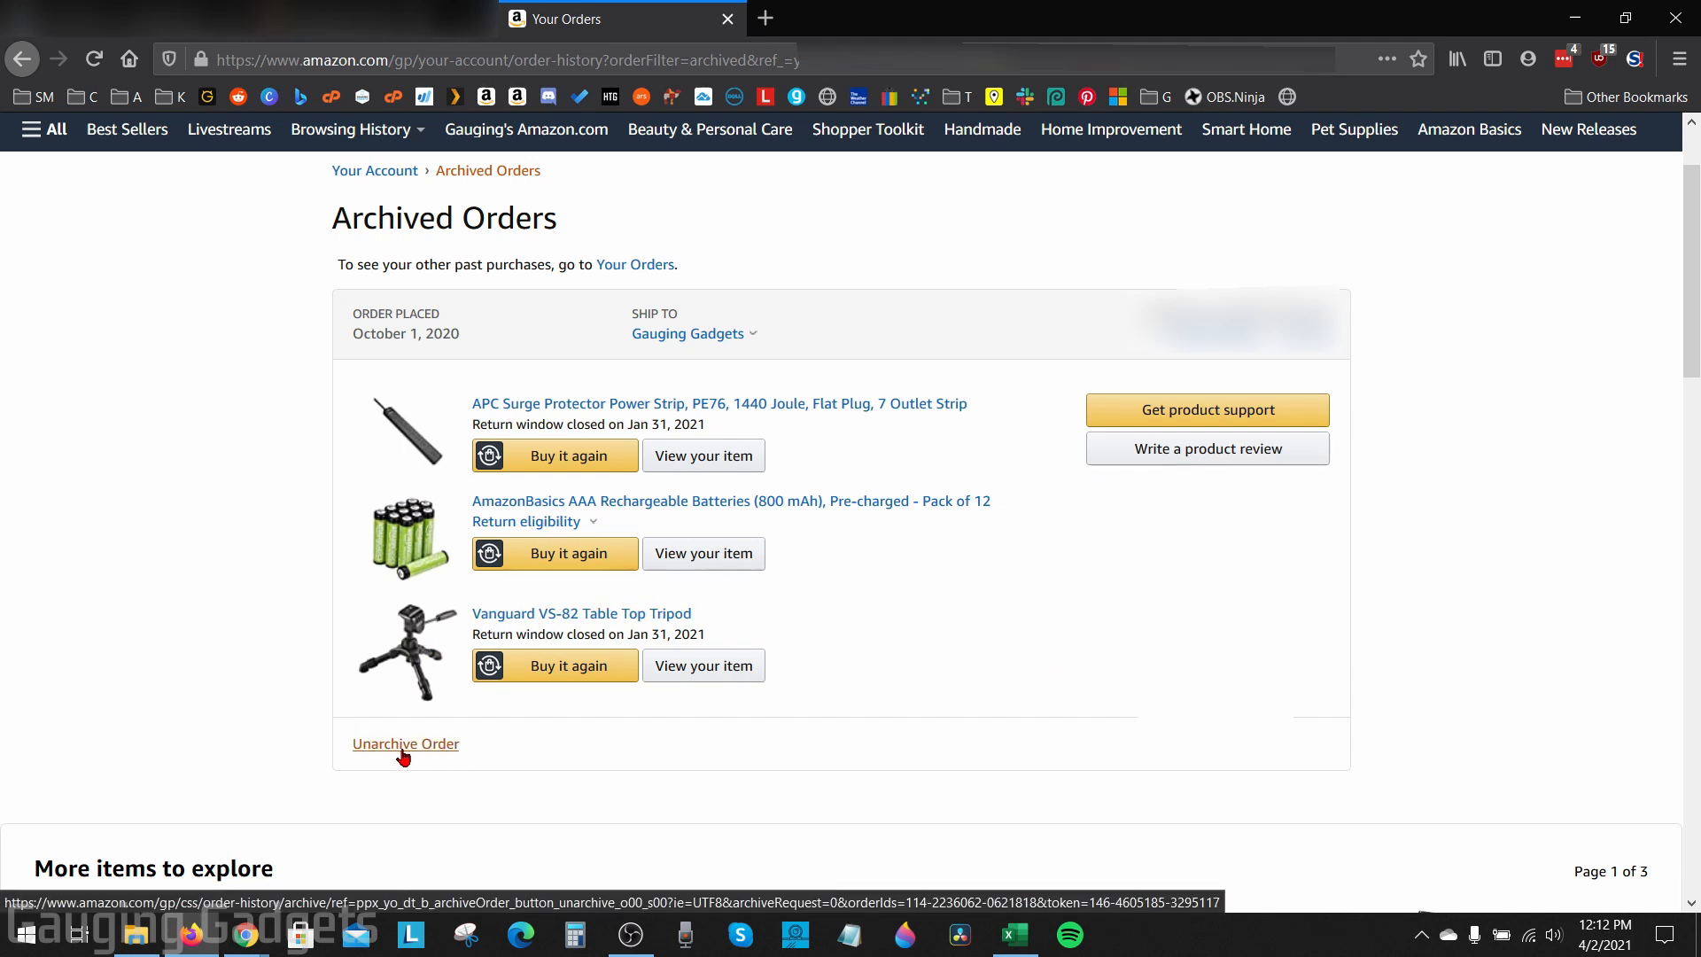
click(405, 743)
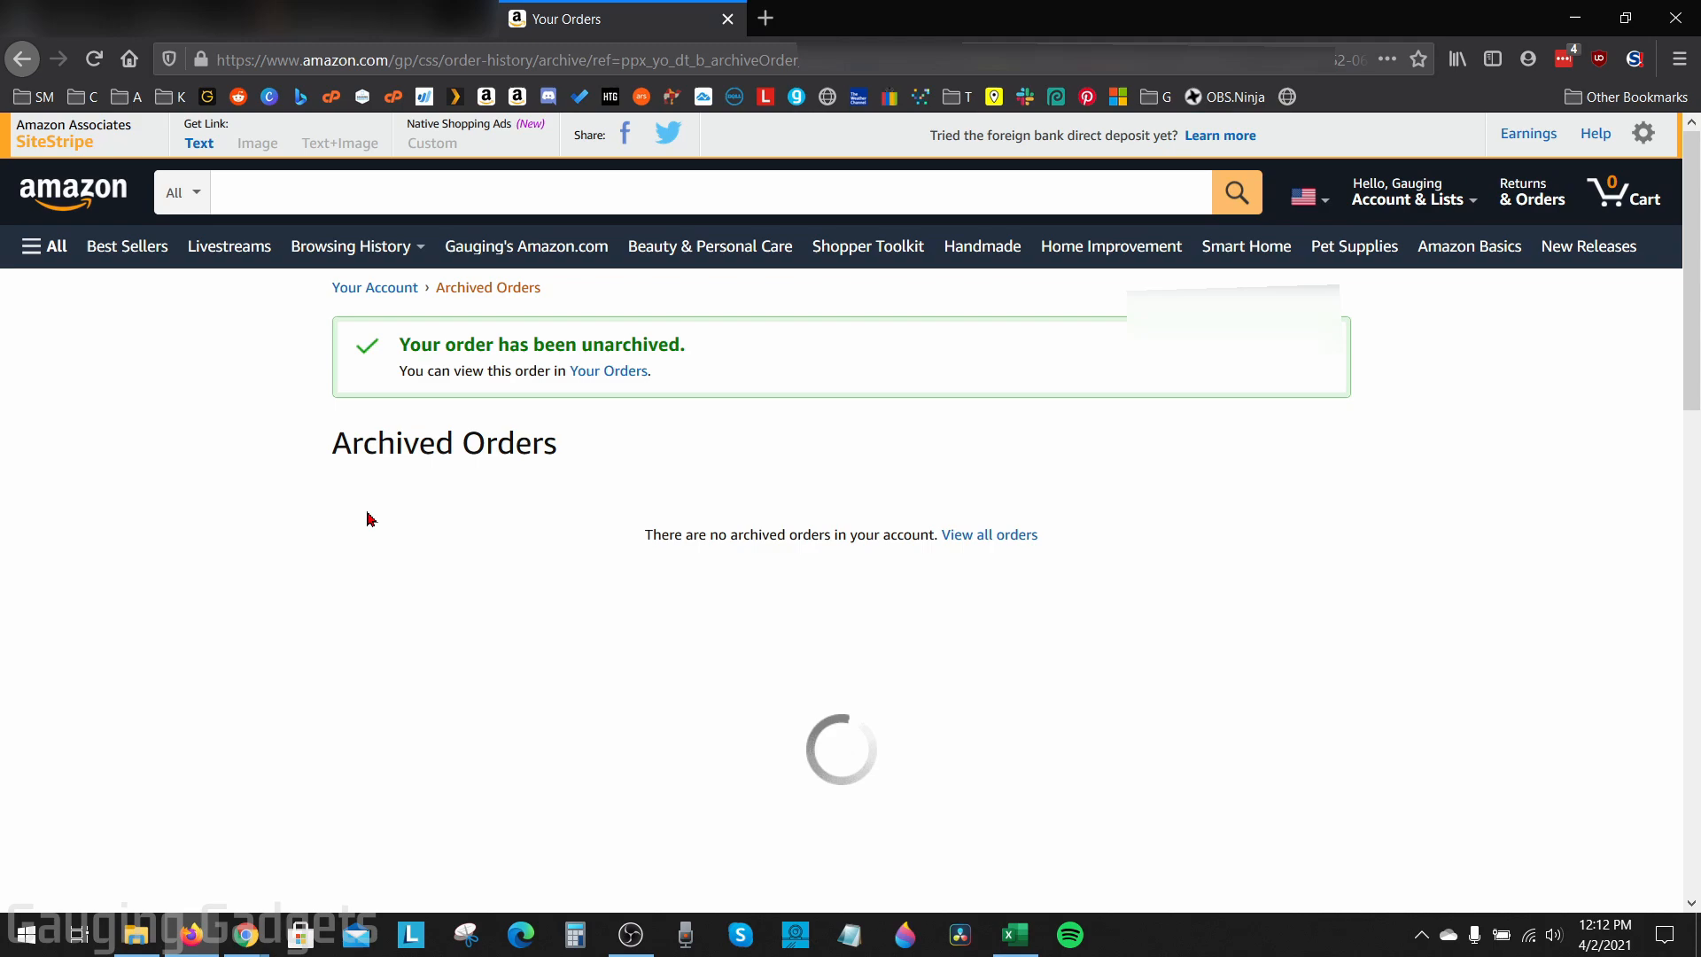